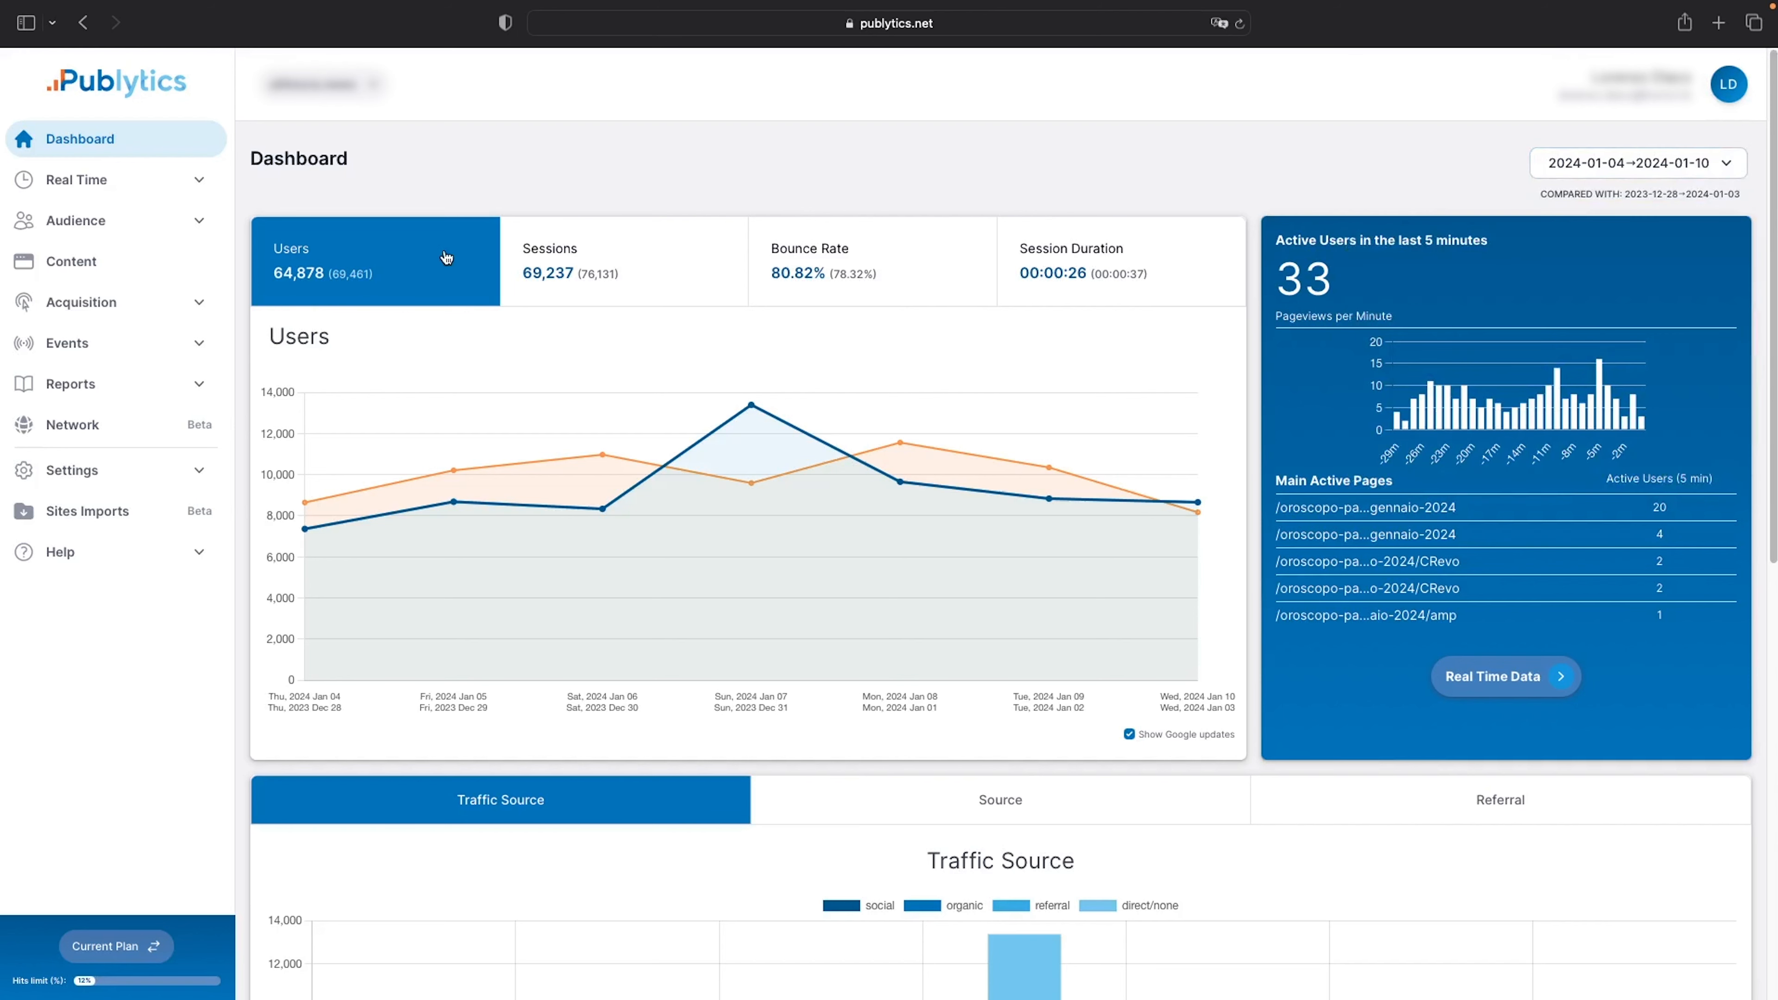
Chart Sessions then Session Duration, glance at Real Time > Overview, and return to the Dashboard.
{"action": "left_click", "coordinate": [623, 261]}
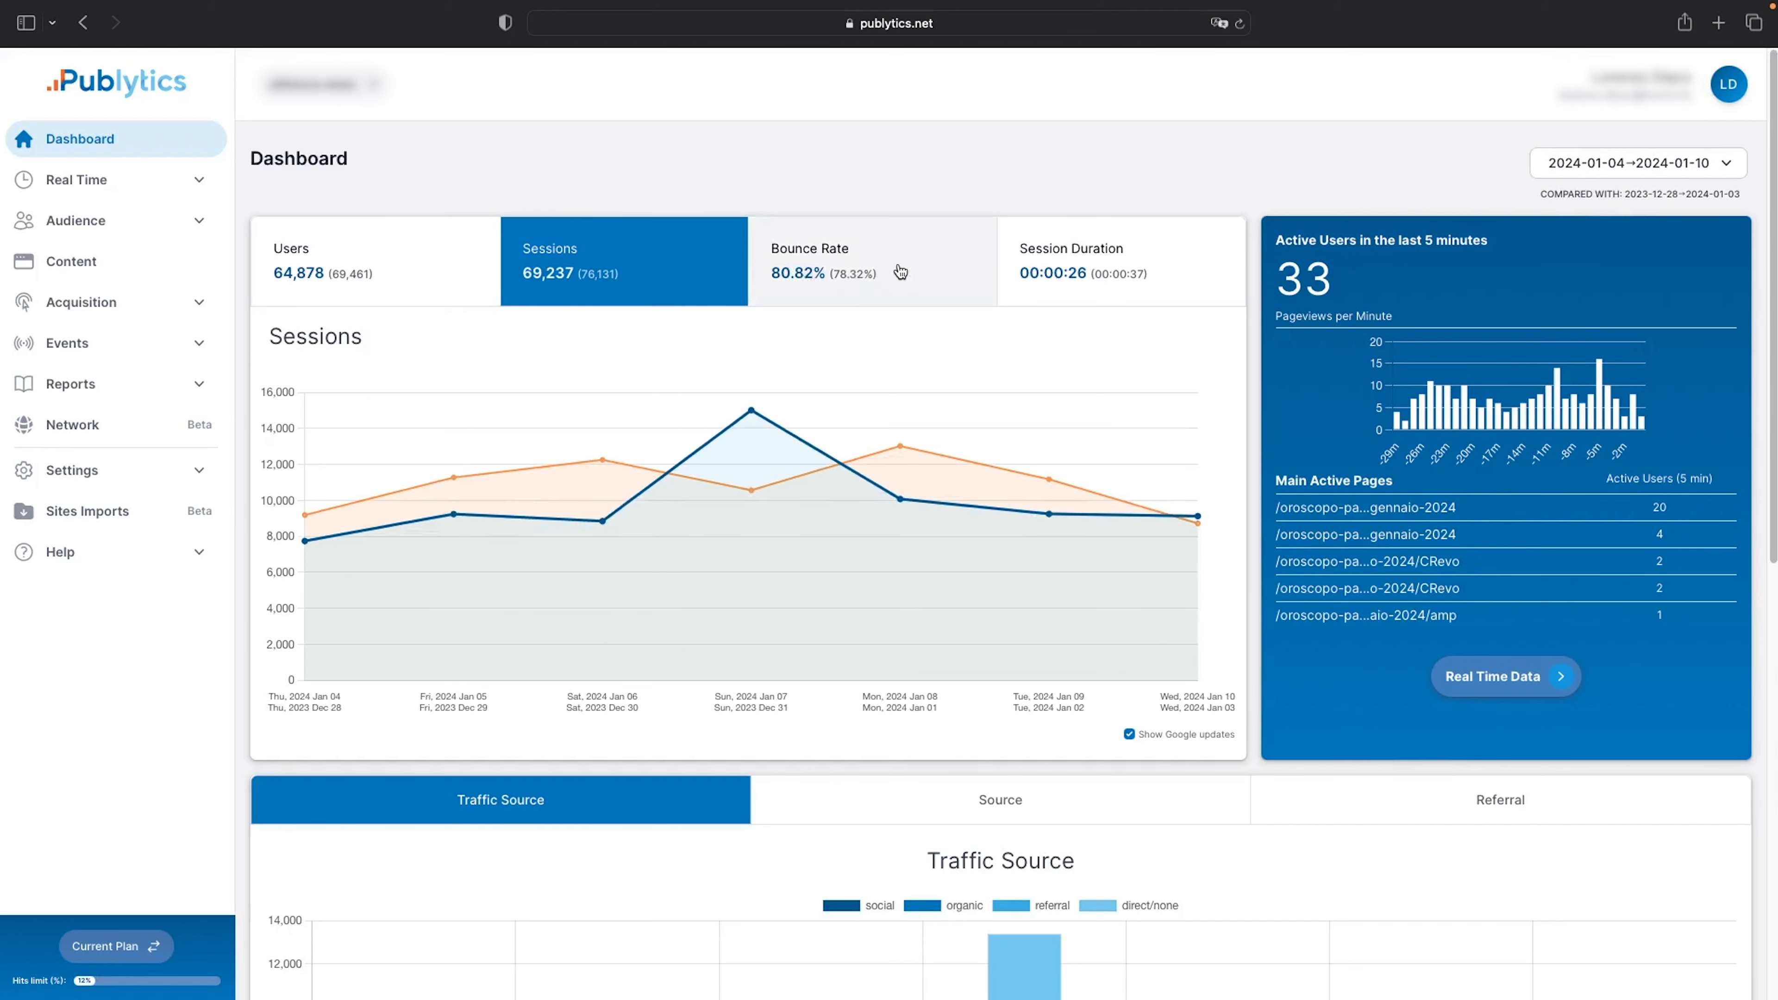
{"action": "left_click", "coordinate": [1120, 260]}
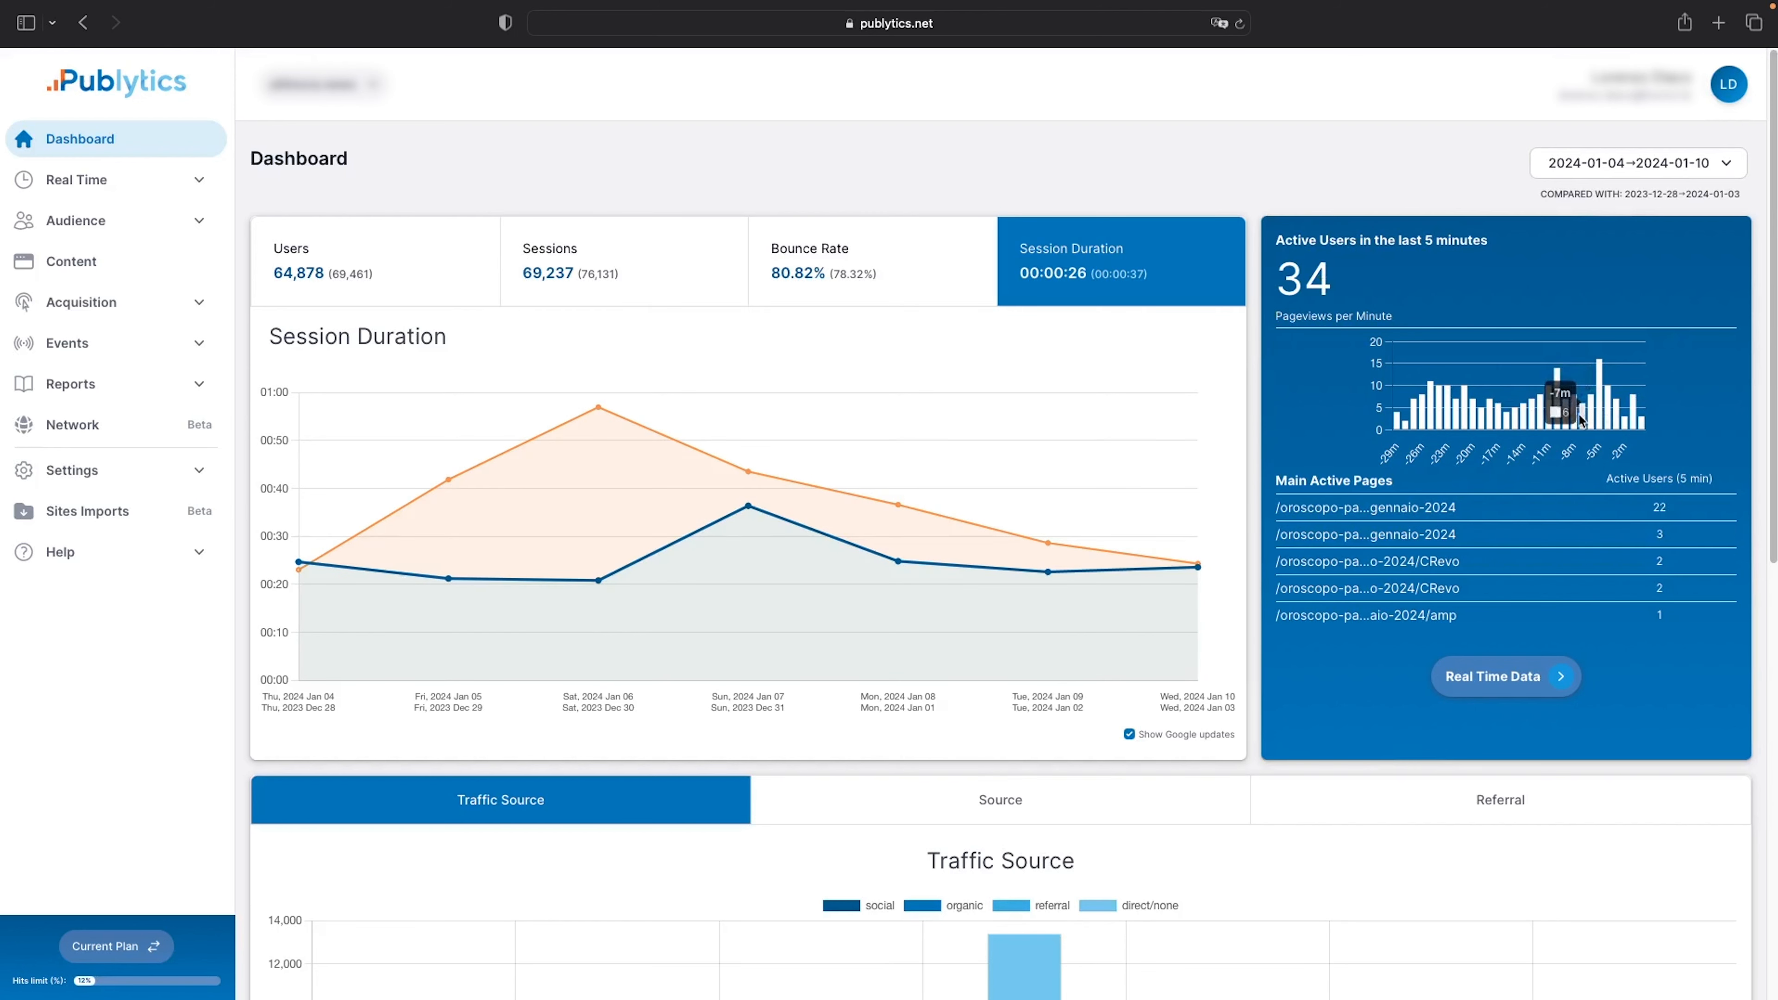
{"action": "left_click", "coordinate": [76, 179]}
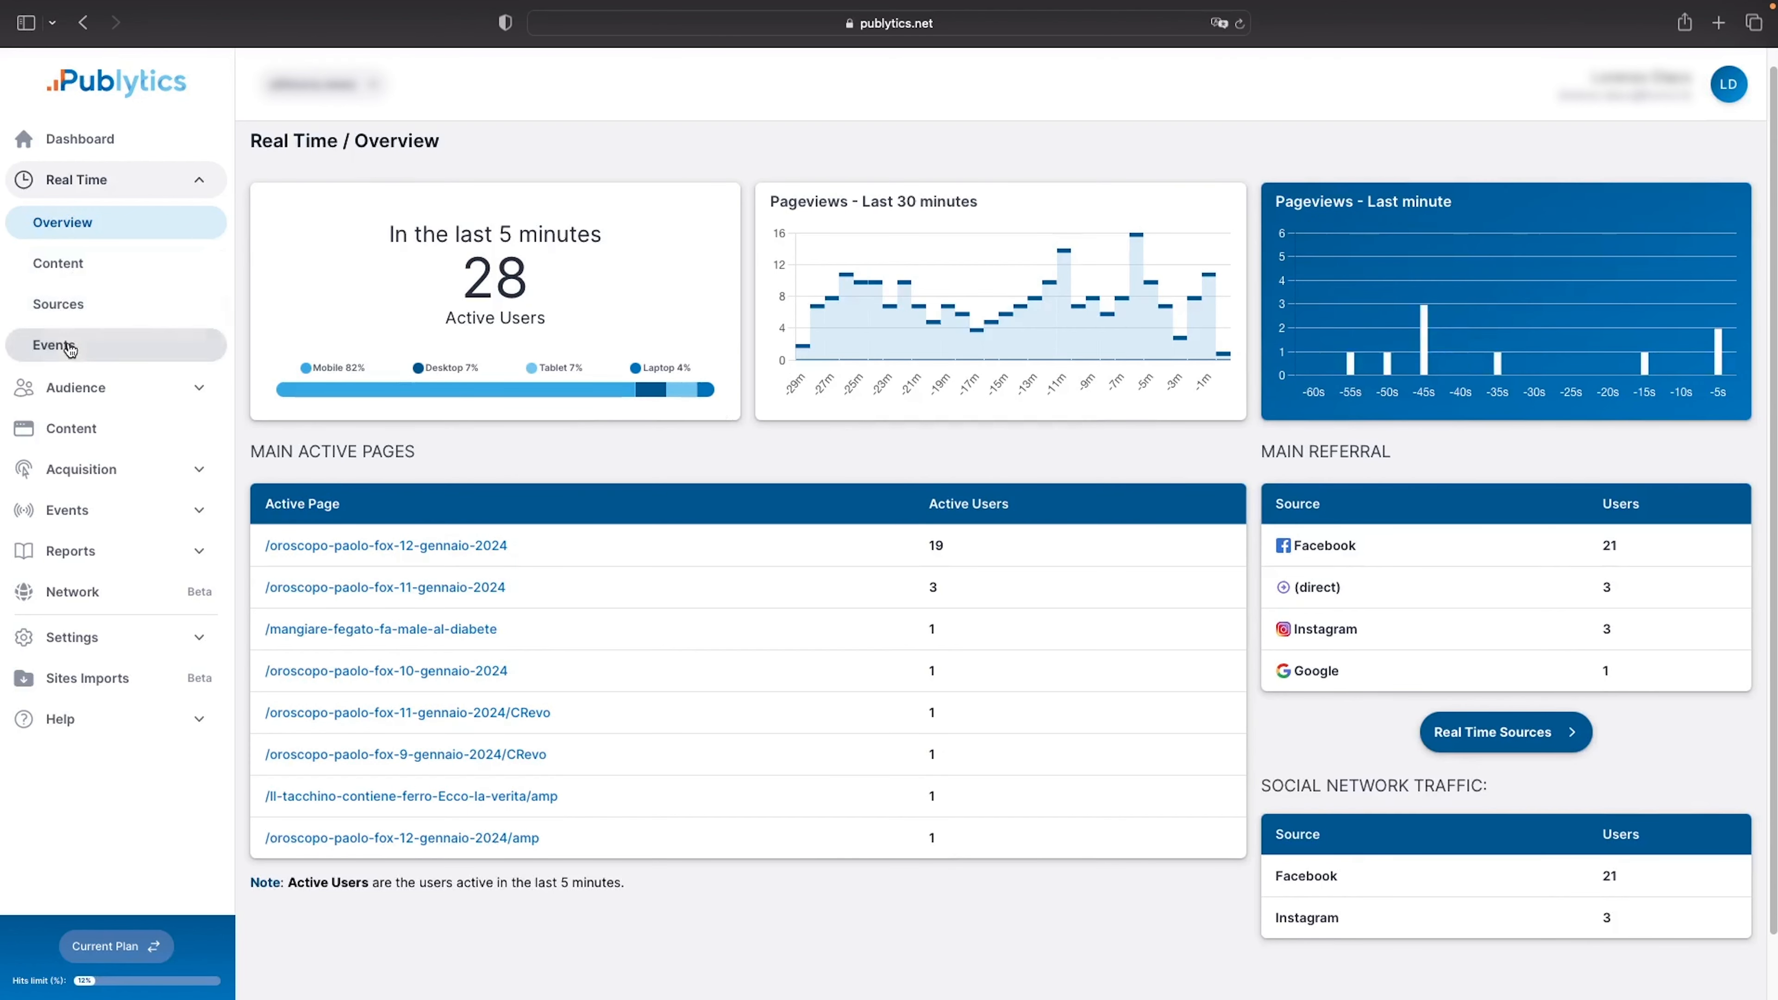
{"action": "left_click", "coordinate": [81, 138]}
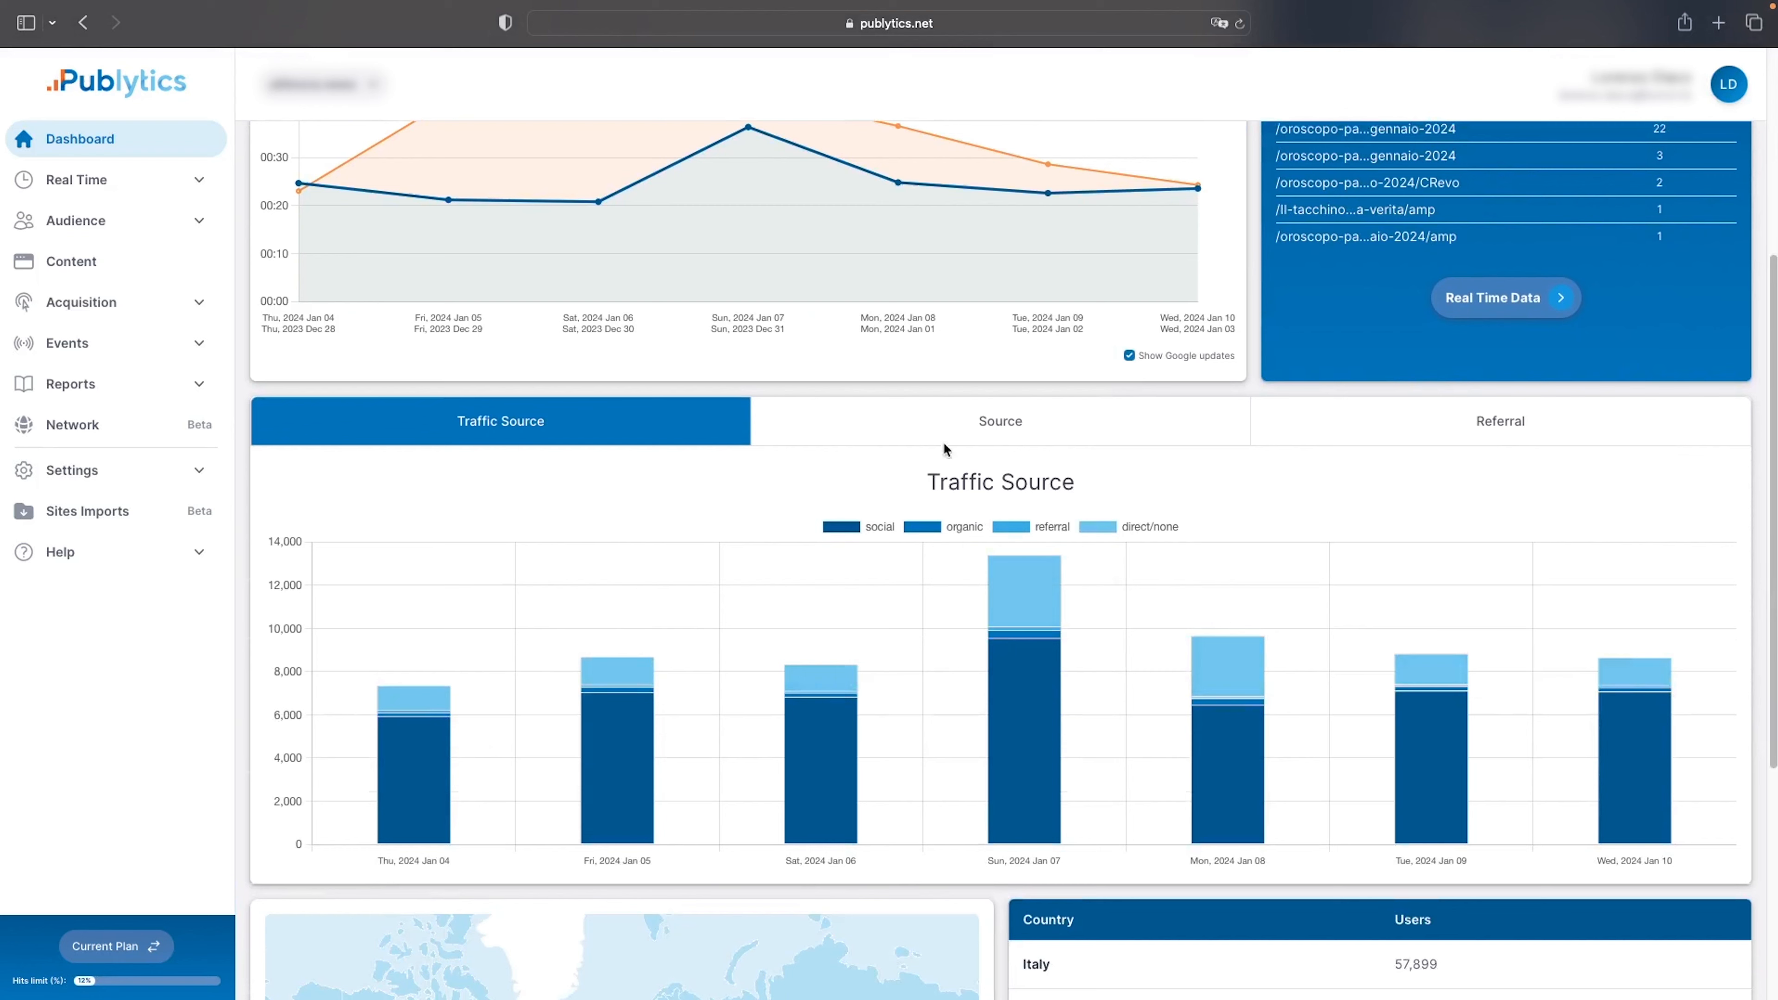
Show the traffic chart by Source, then by Referral domain.
{"action": "left_click", "coordinate": [999, 420]}
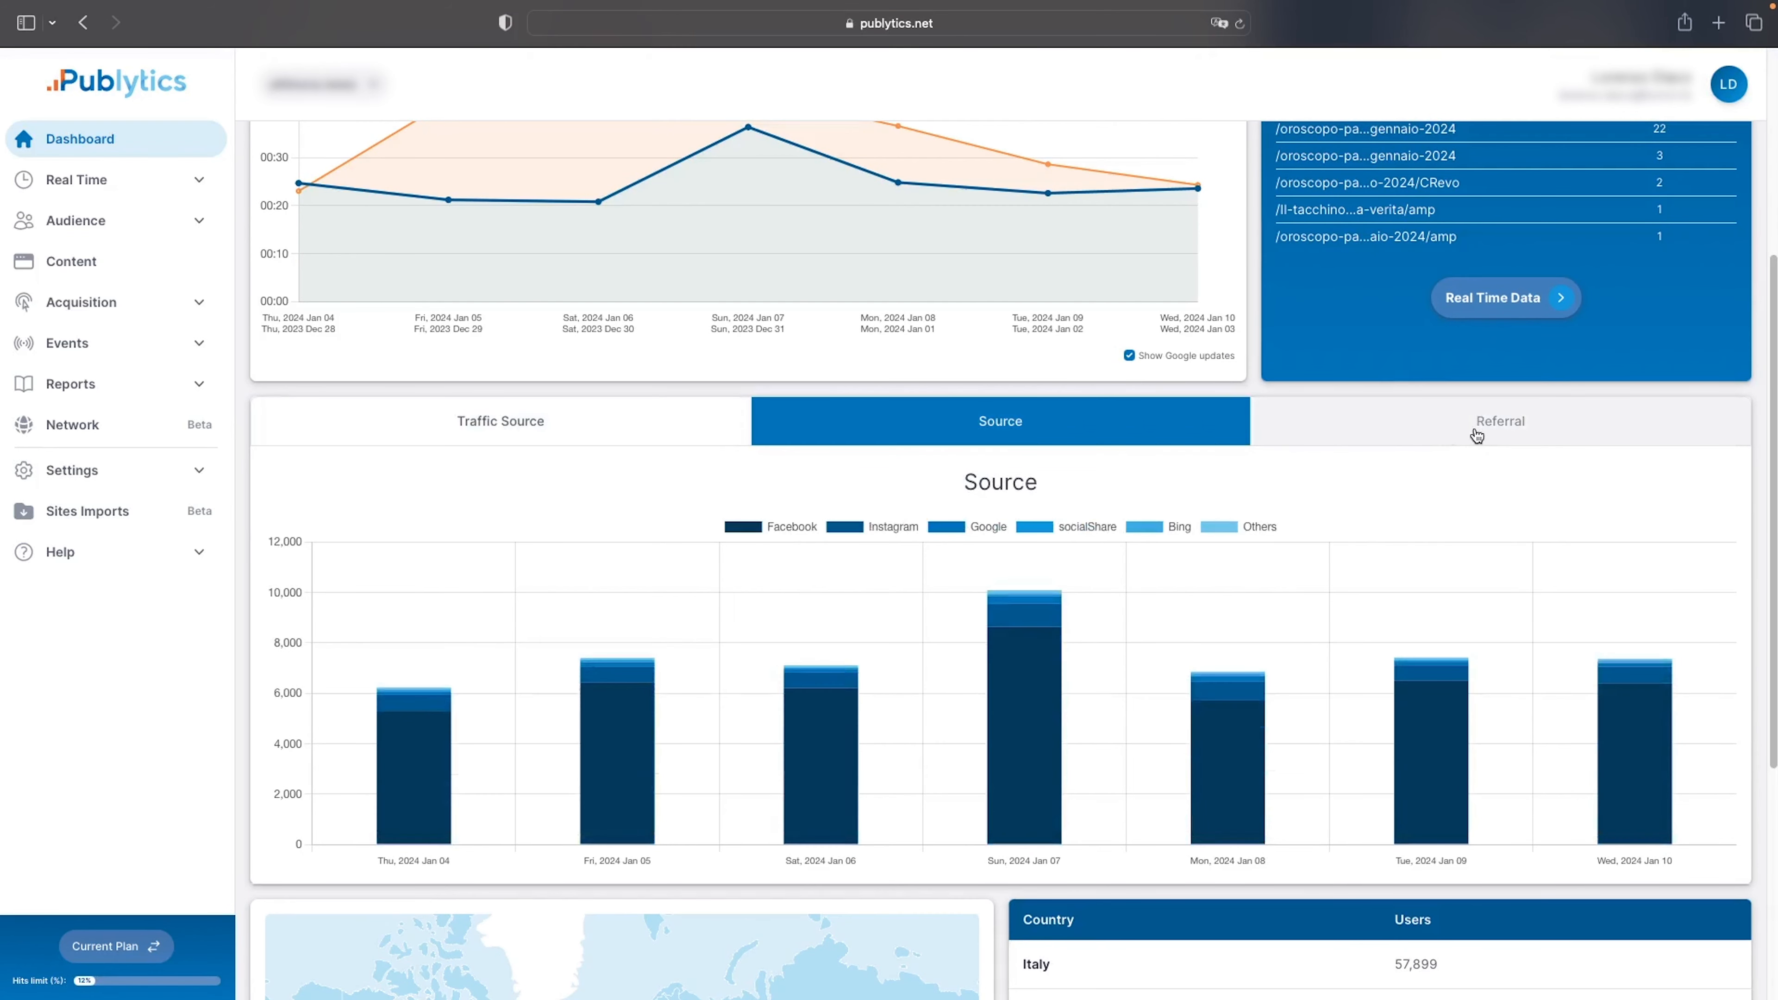
{"action": "left_click", "coordinate": [1499, 421]}
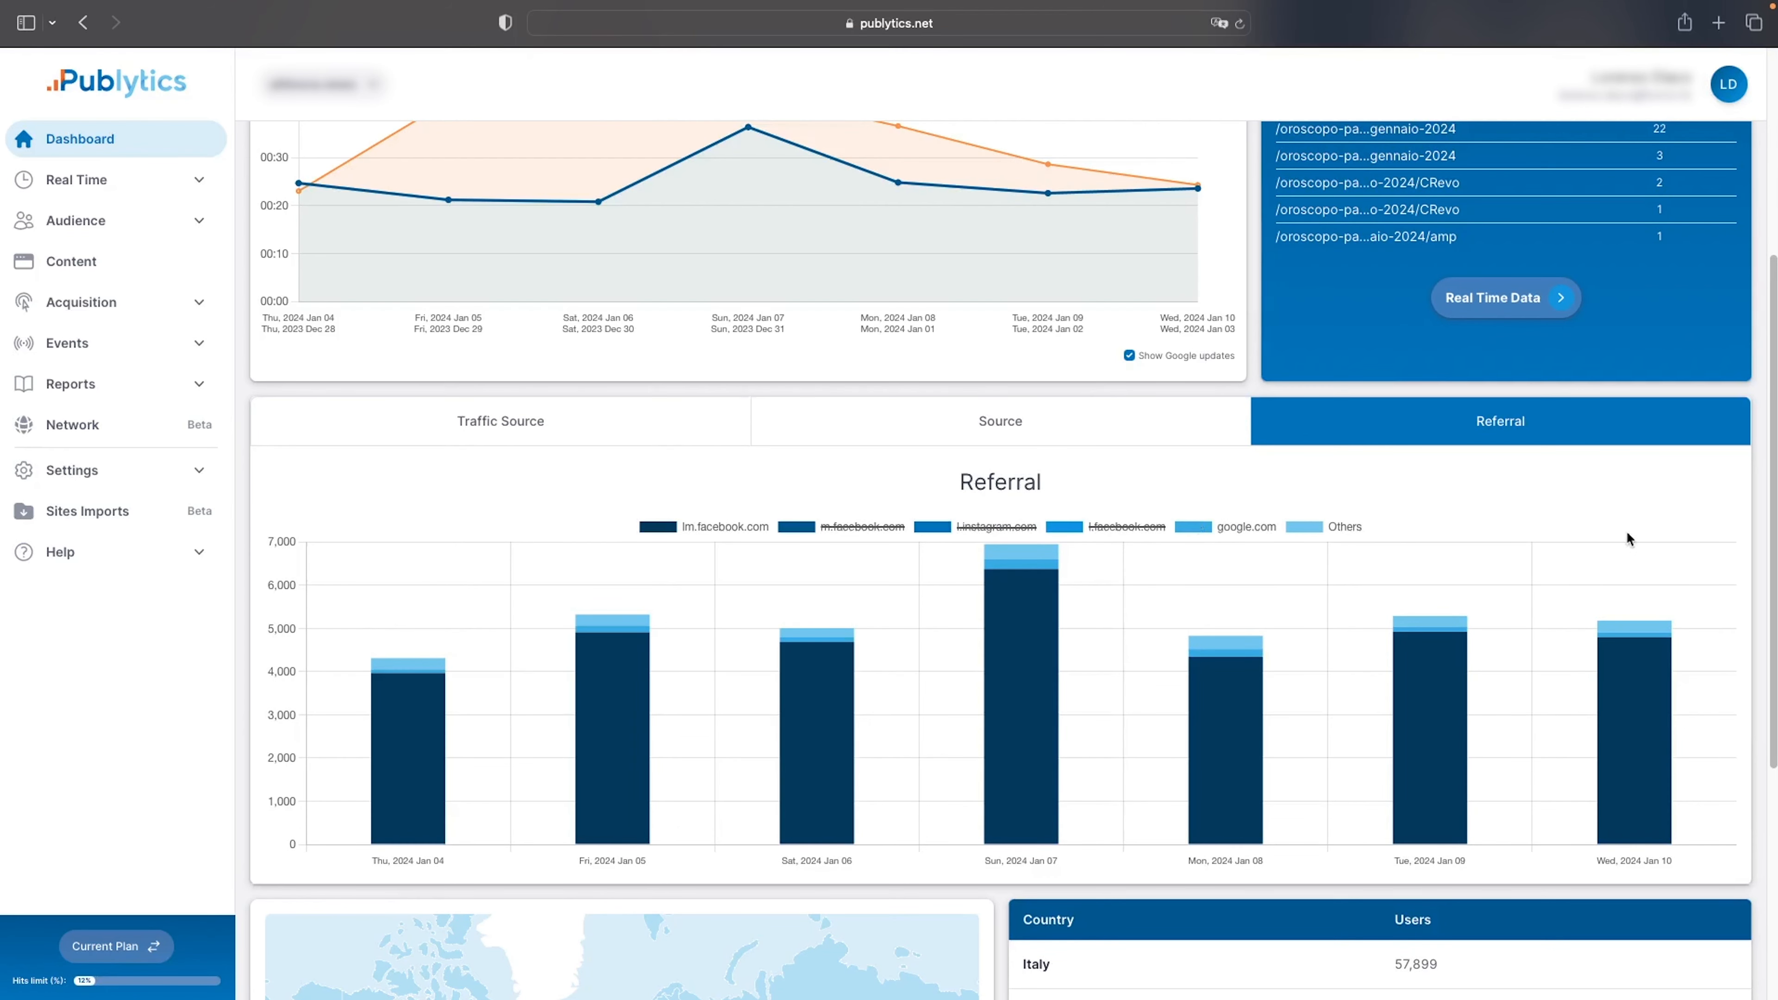
Review the users-by-country map, then move to Audience > Overview.
{"action": "scroll", "scroll_direction": "down", "scroll_amount": 3}
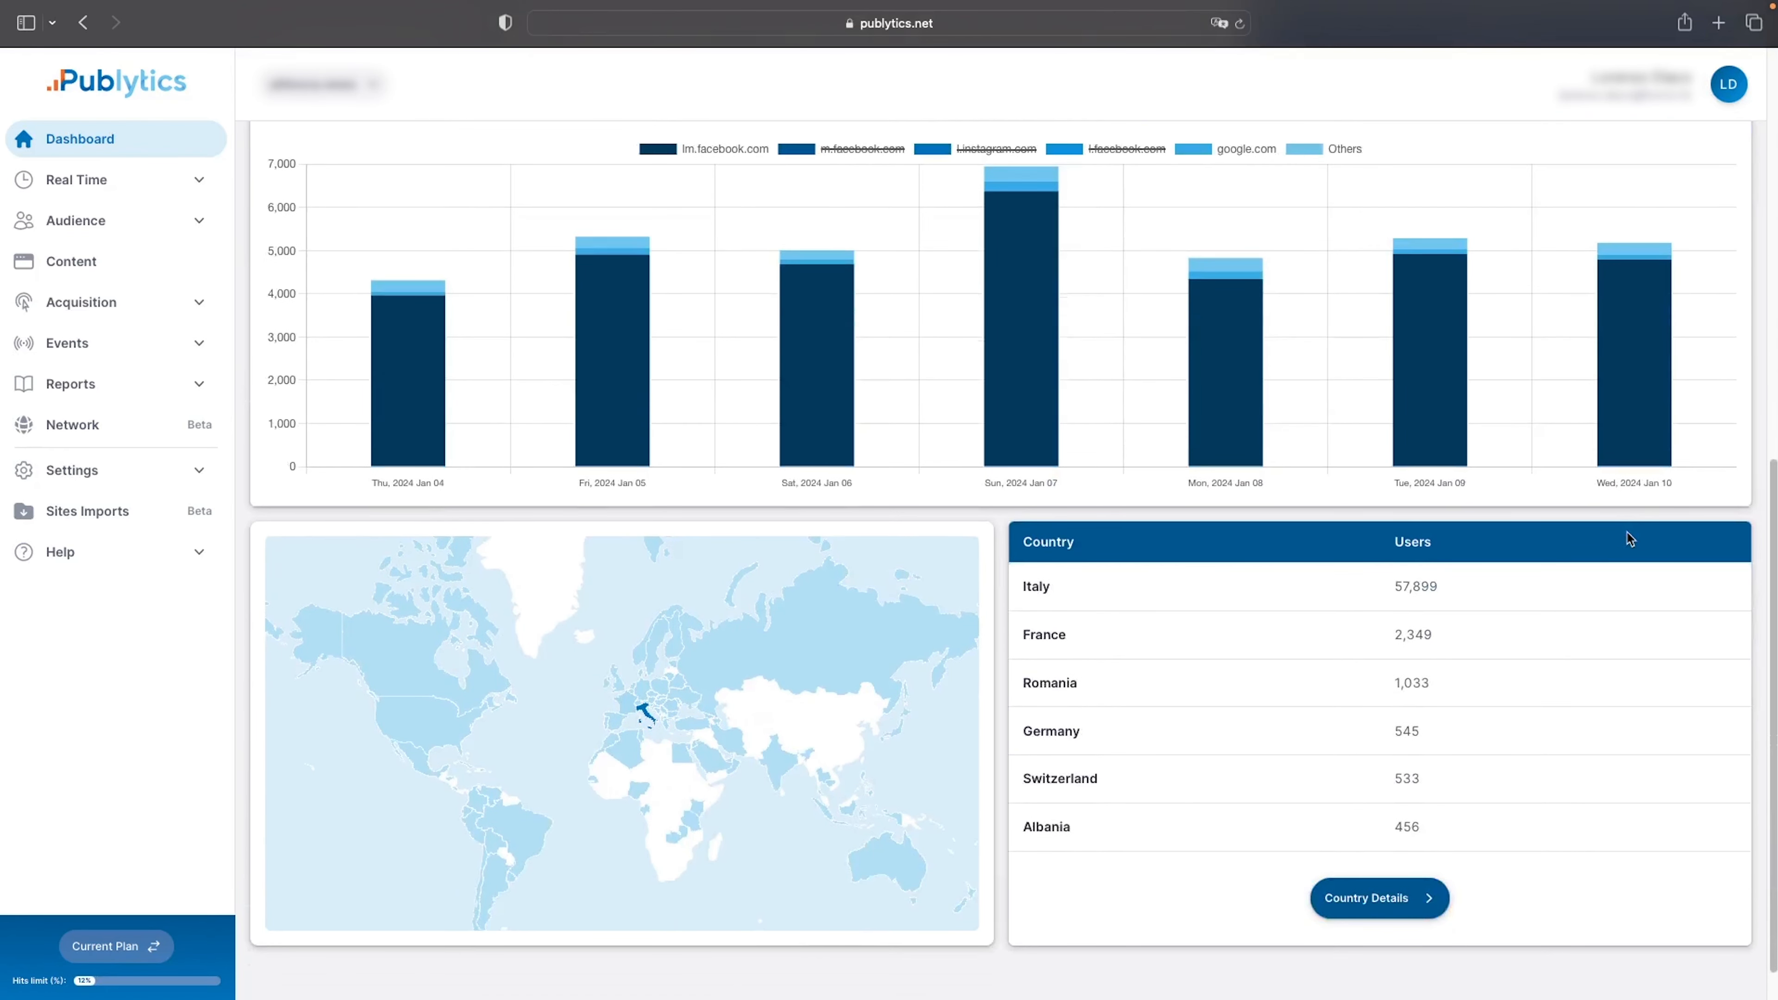
{"action": "mouse_move", "coordinate": [1755, 556]}
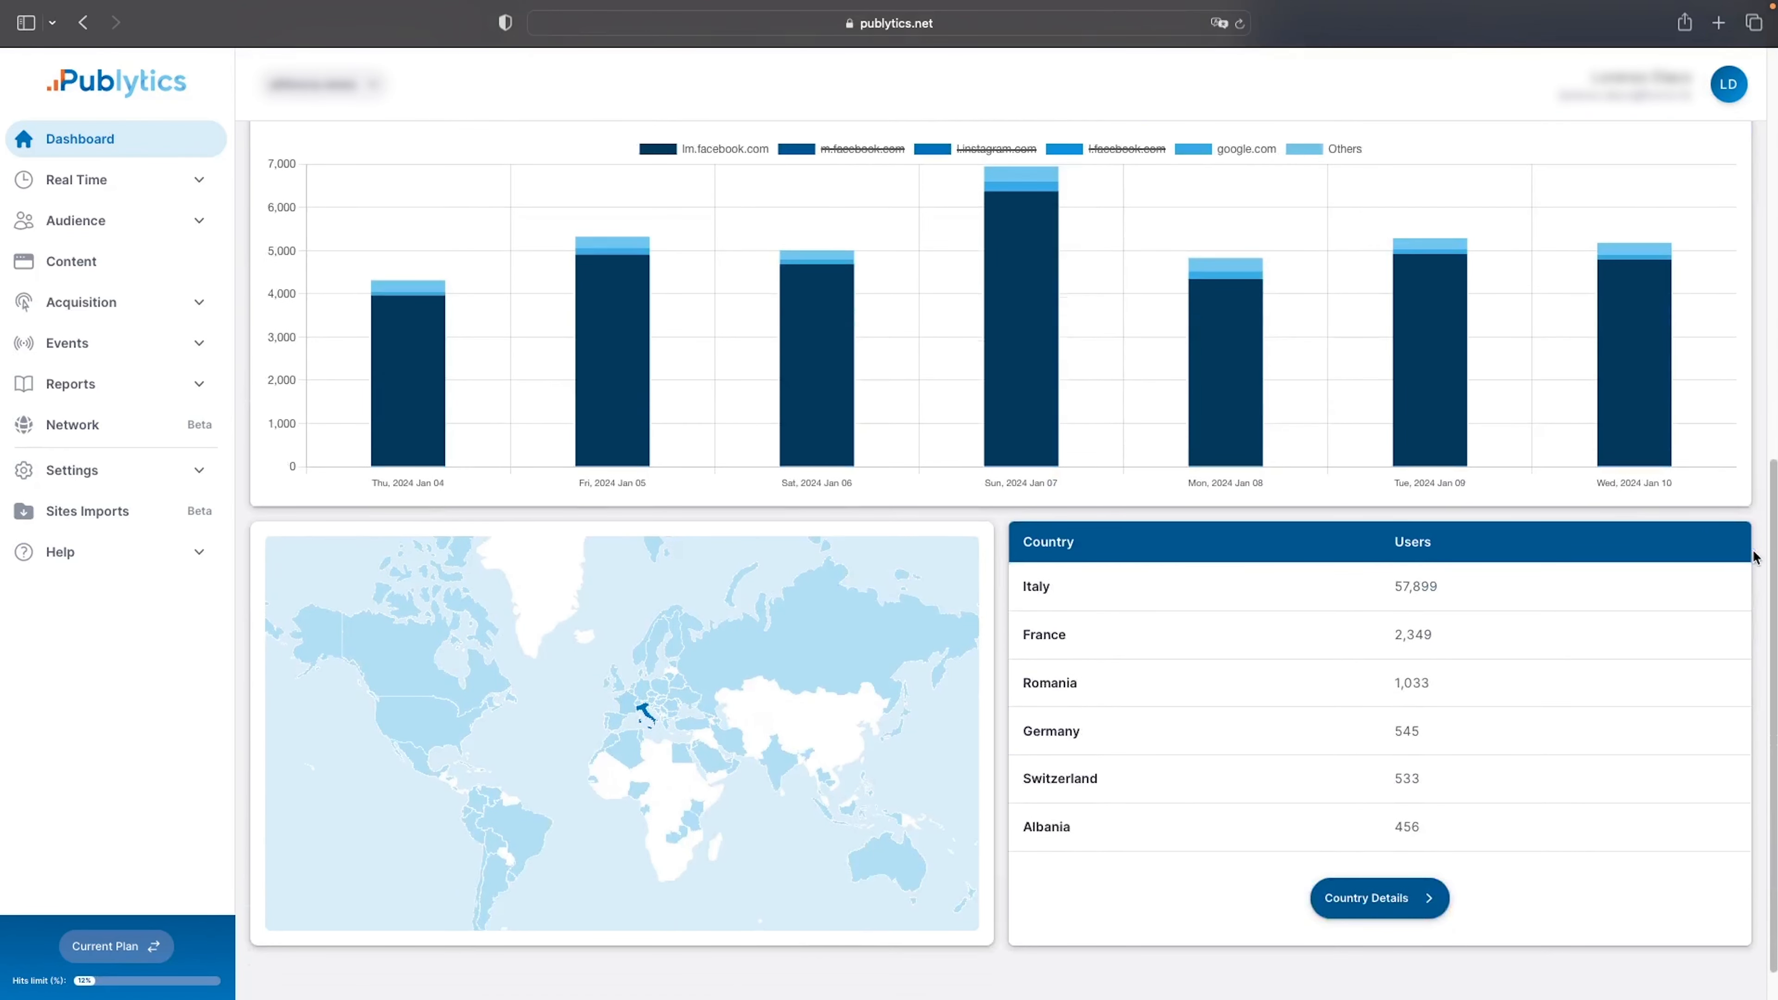
{"action": "left_click", "coordinate": [76, 221]}
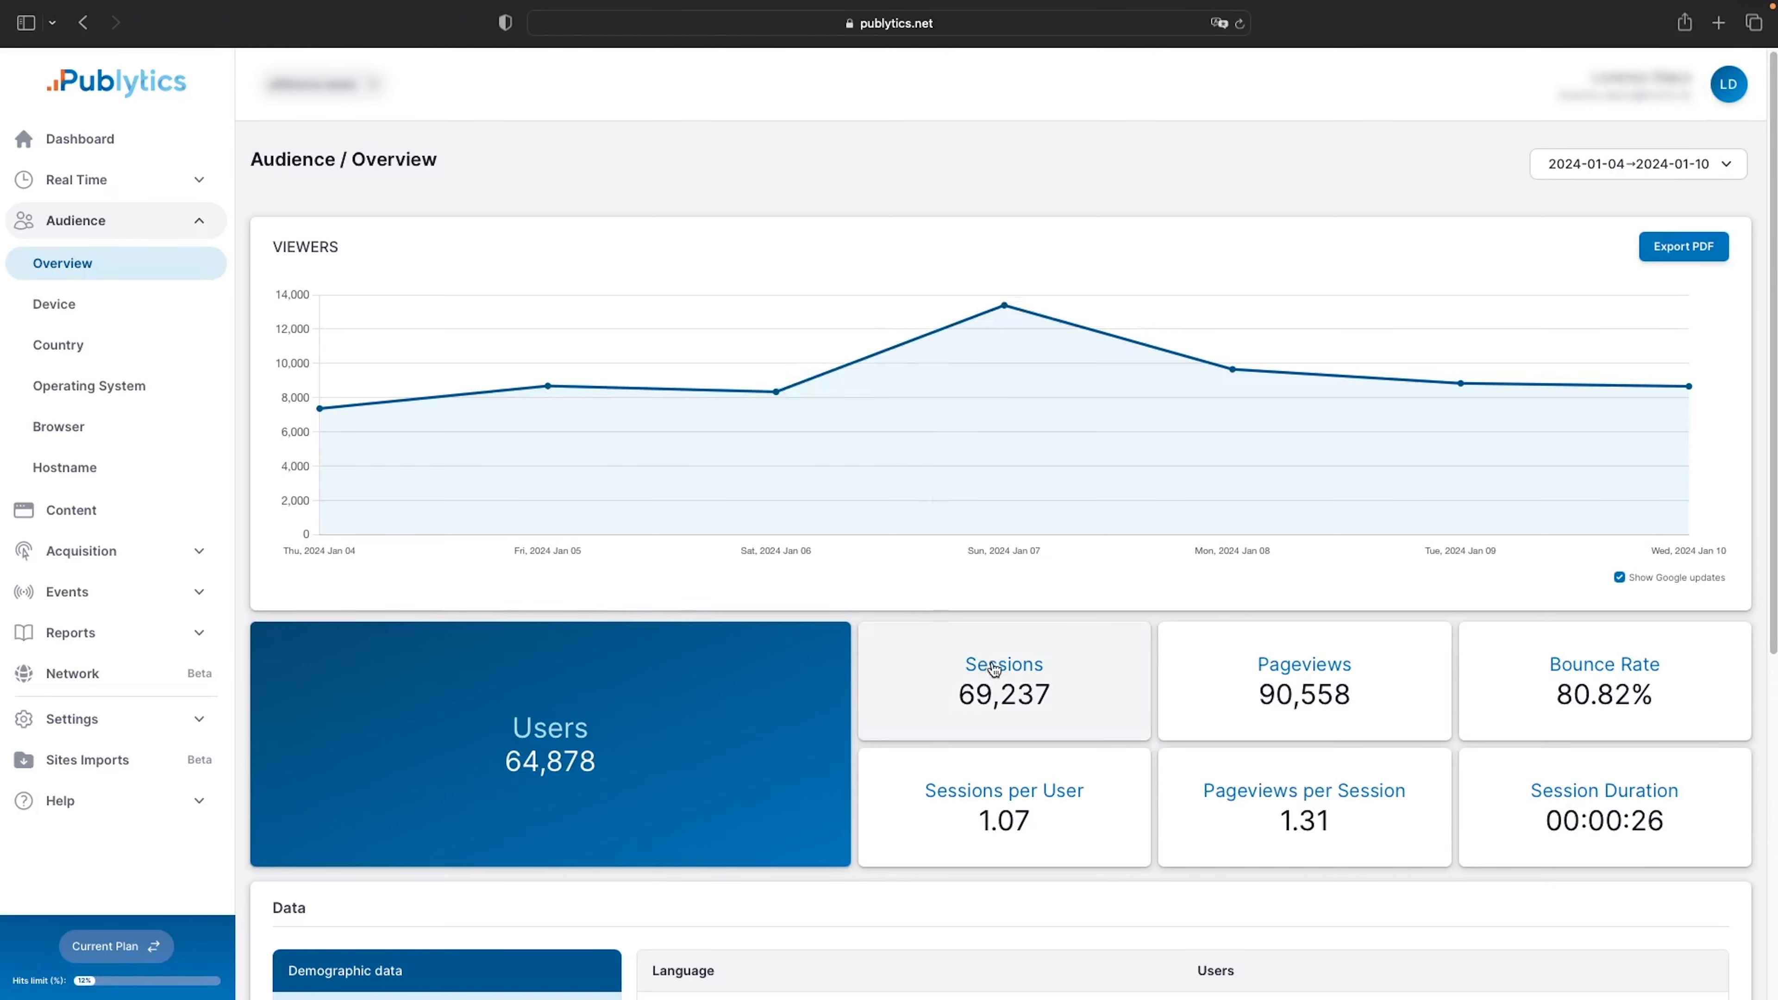
Chart Pageviews on the Audience overview, review views by language, then move to the Content report.
{"action": "left_click", "coordinate": [1303, 680]}
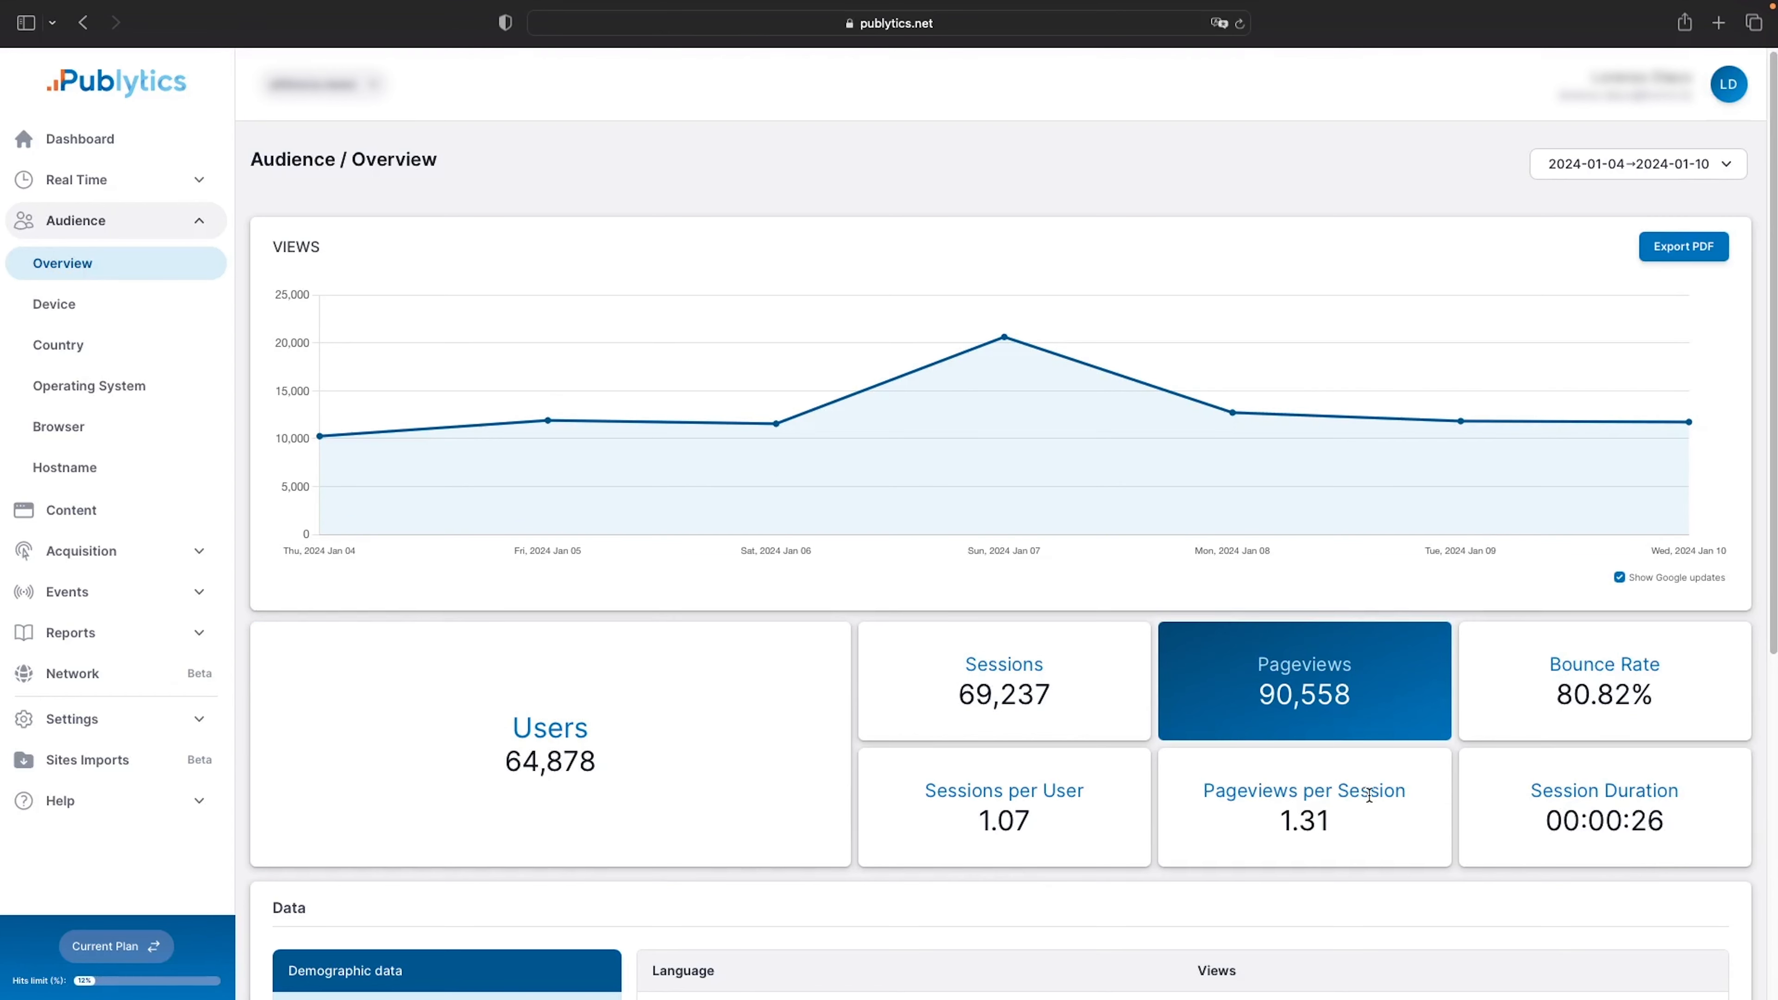
{"action": "scroll", "scroll_direction": "down", "scroll_amount": 3}
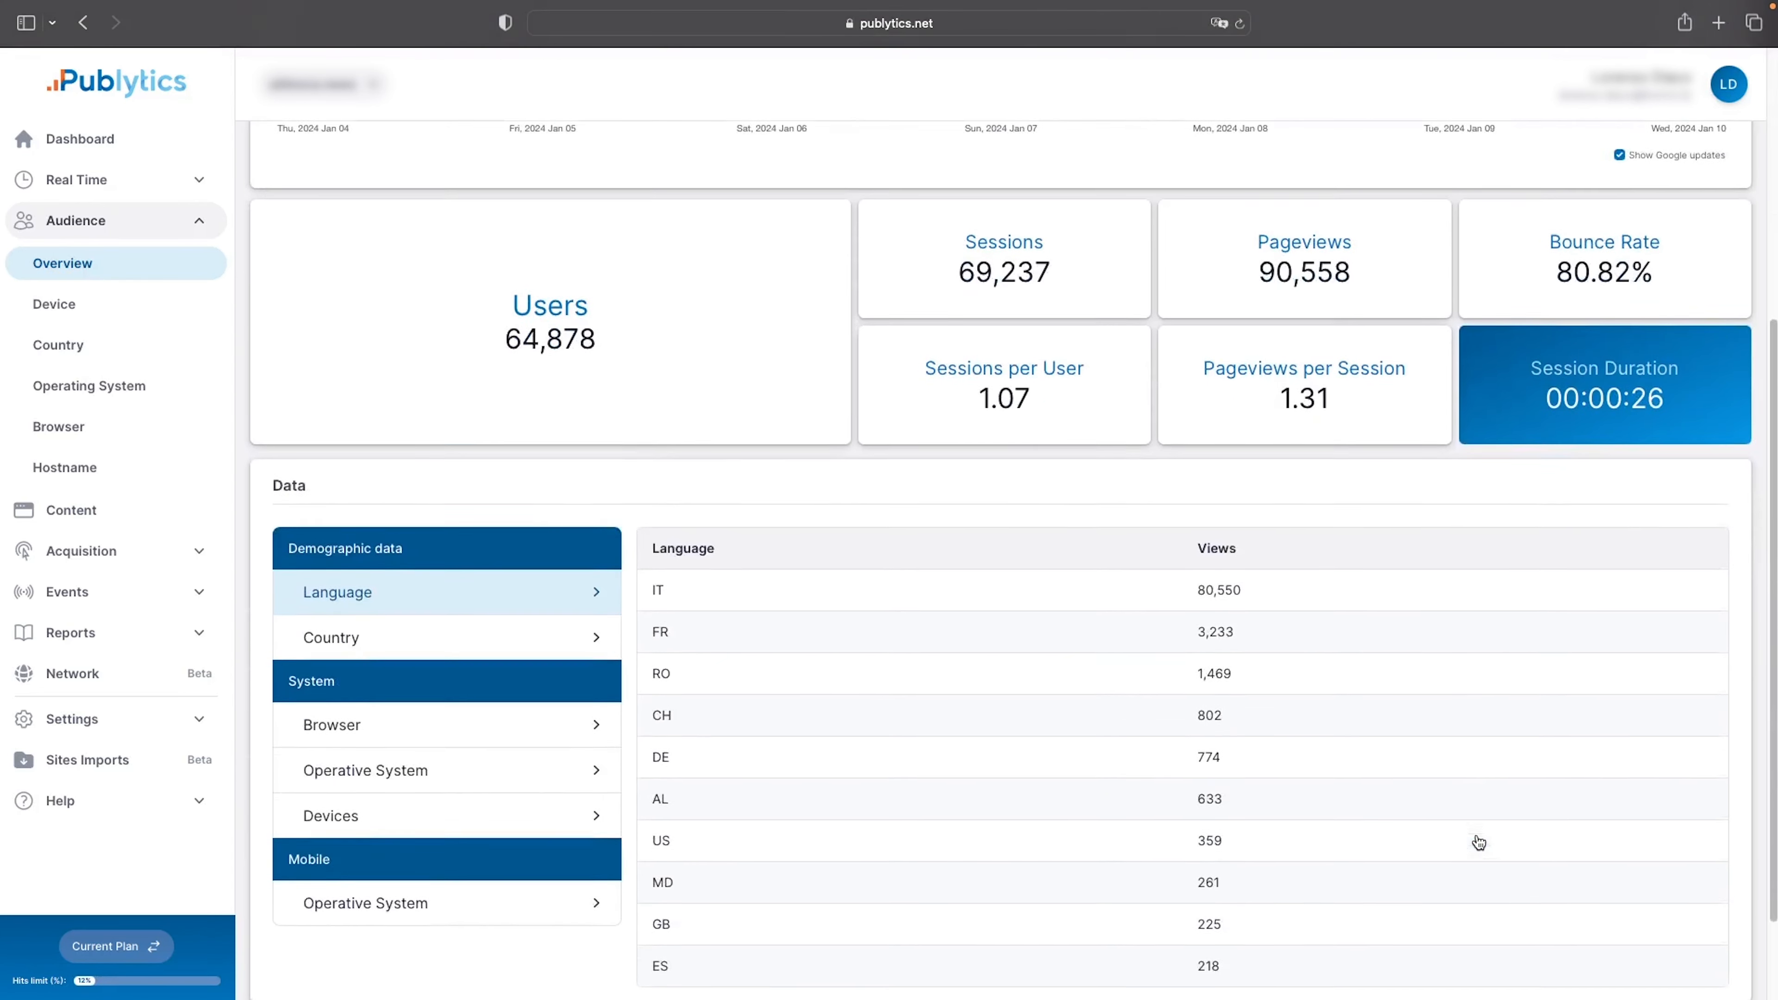
{"action": "scroll", "scroll_direction": "down", "scroll_amount": 3}
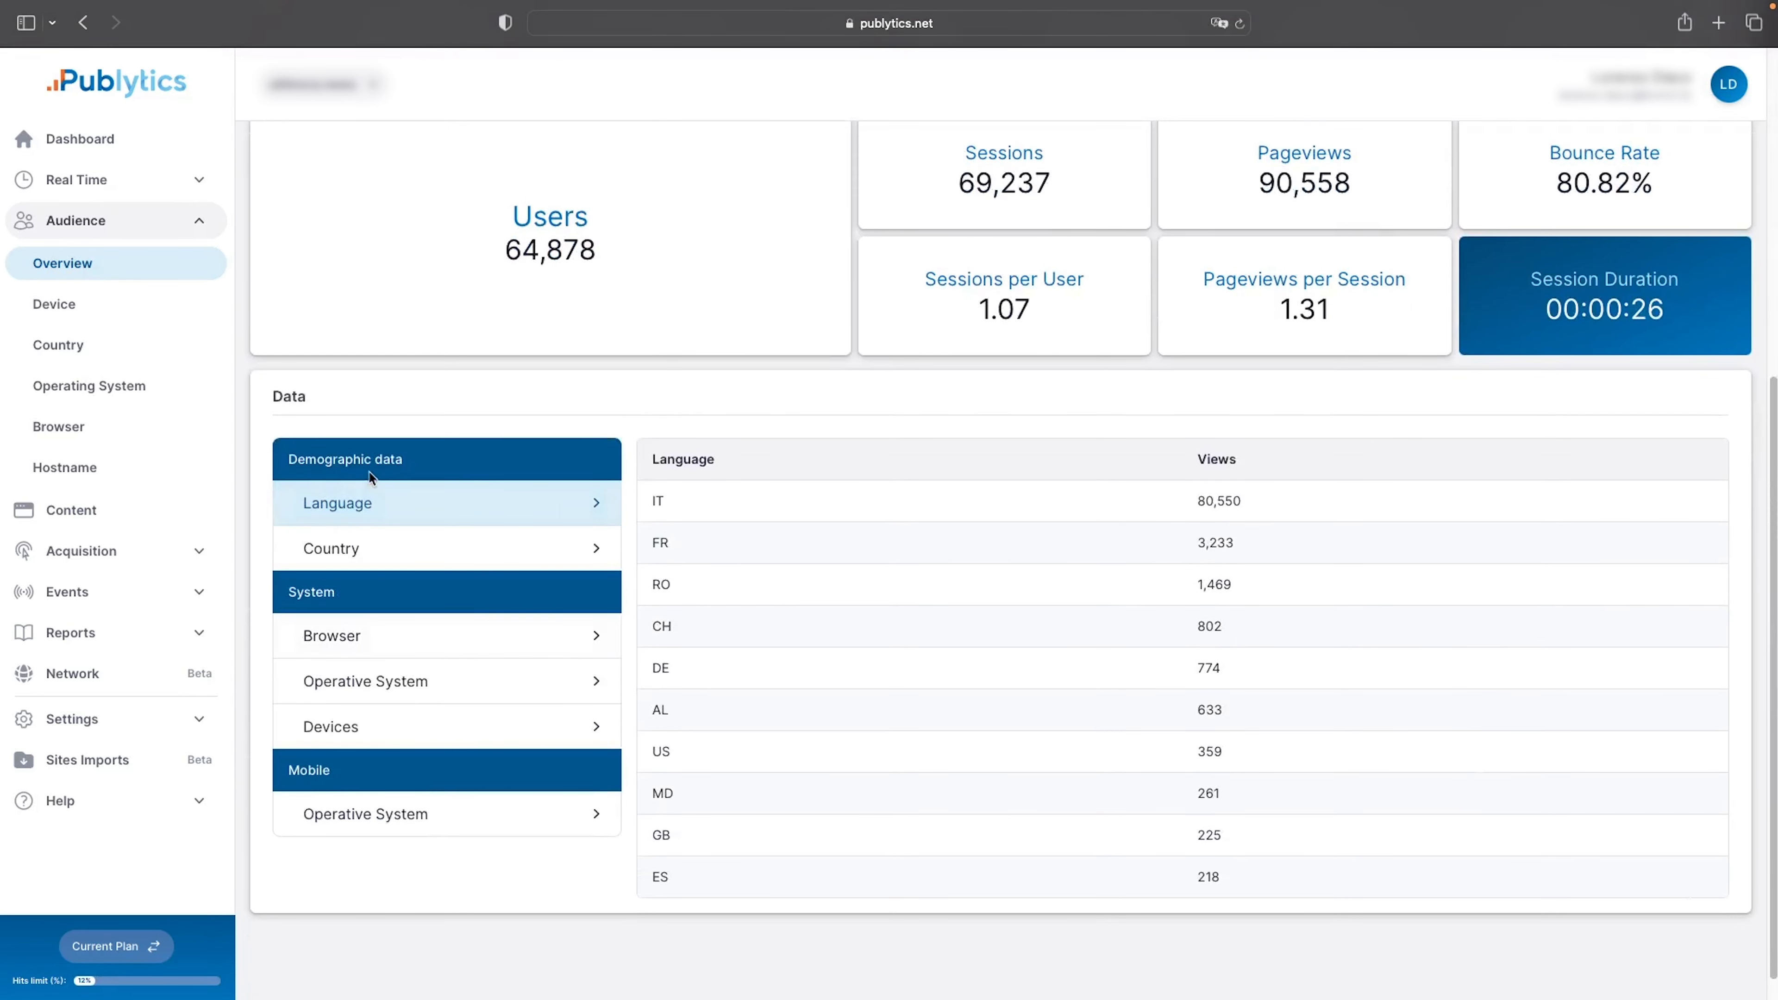
{"action": "left_click", "coordinate": [71, 261]}
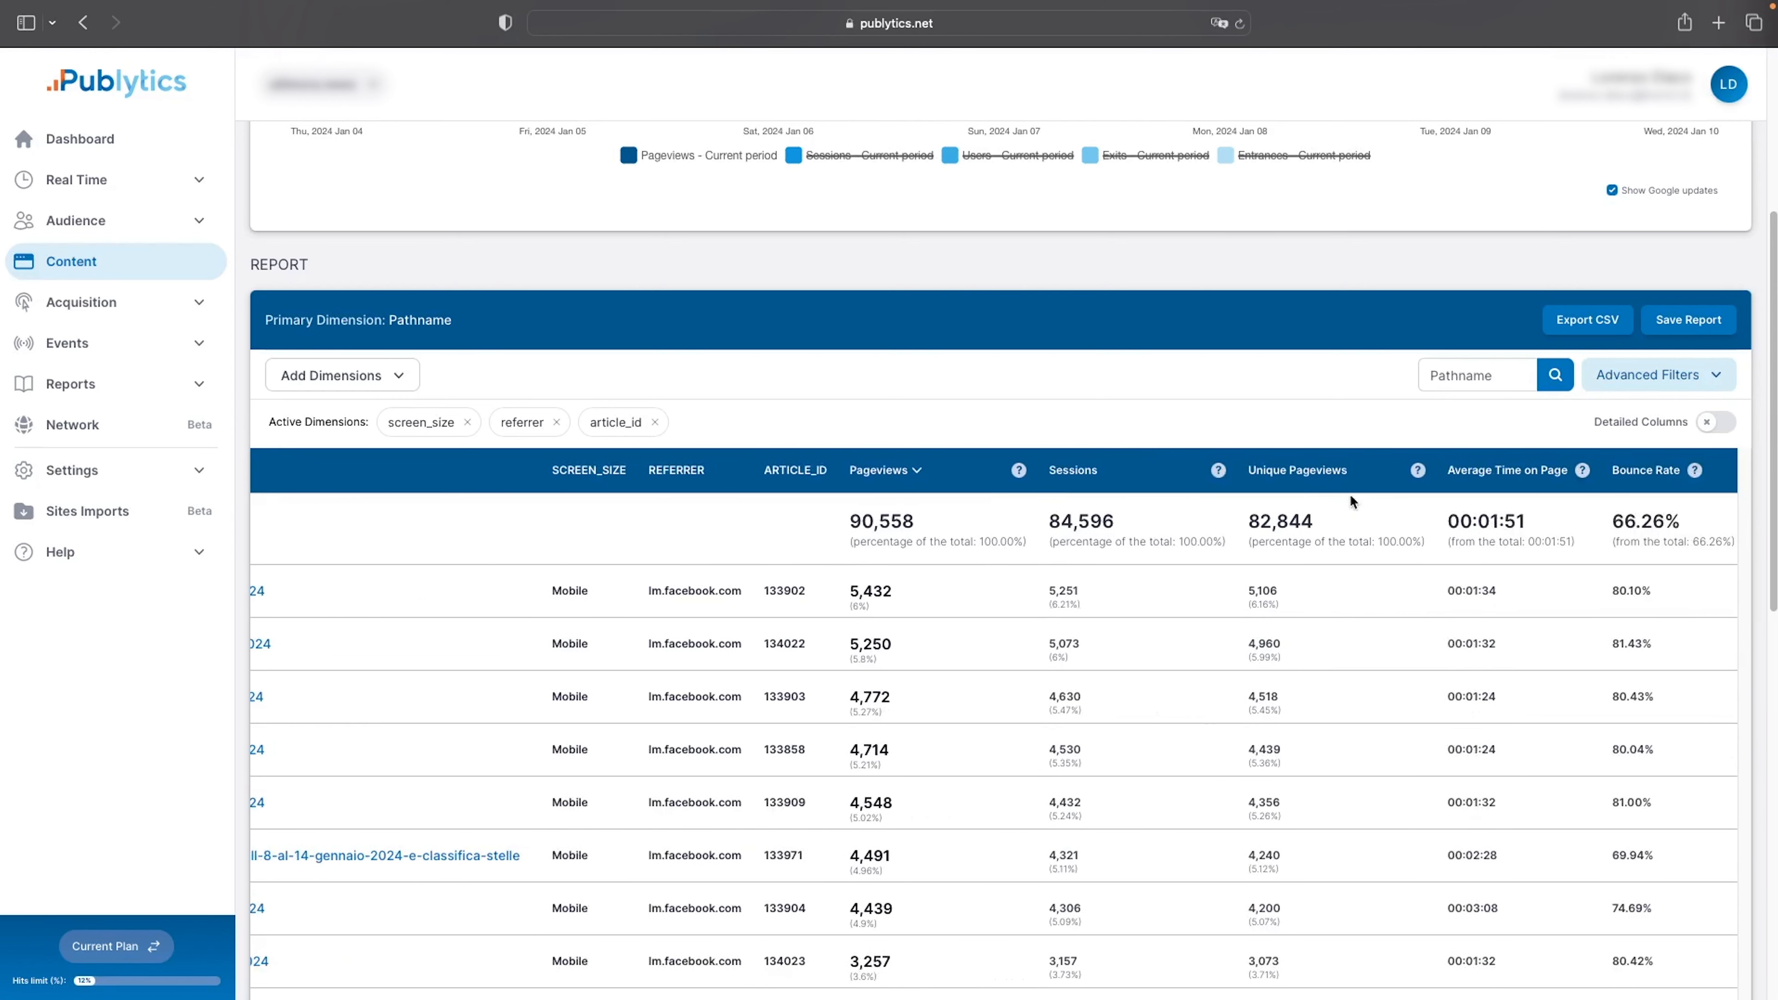
Enable Detailed Columns, view the saved author_id report, then go to the Network real-time overview.
{"action": "left_click", "coordinate": [1716, 423]}
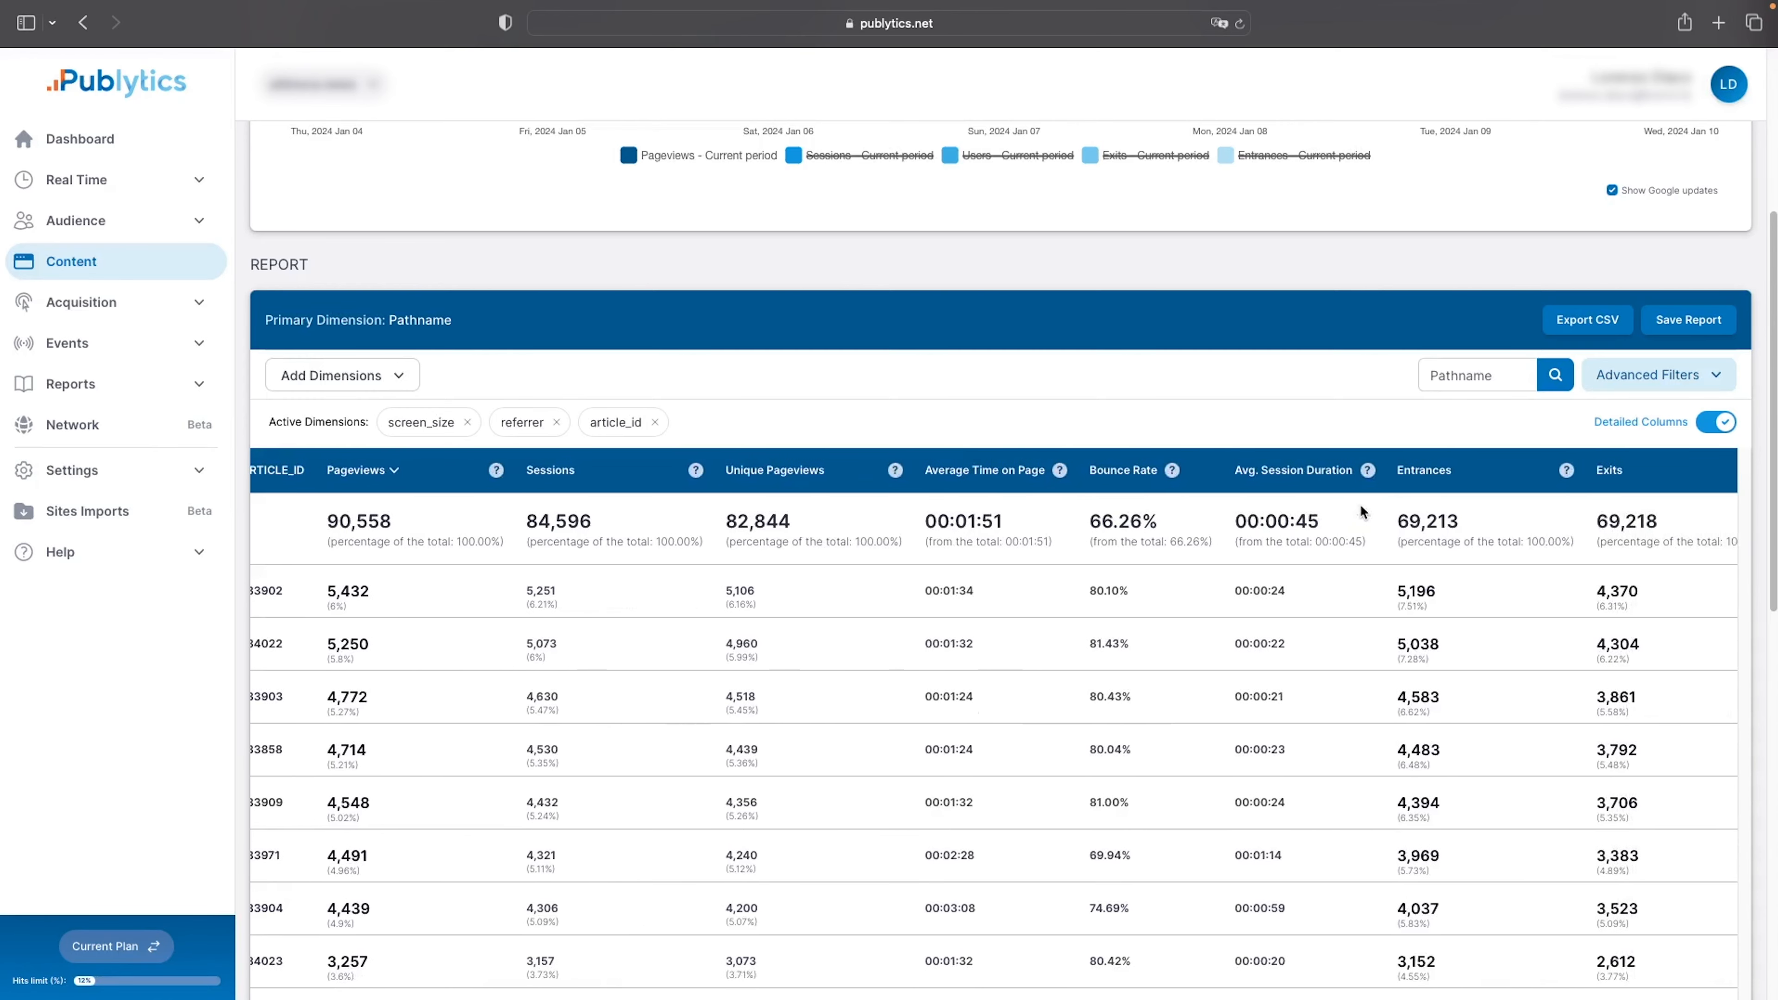
{"action": "left_click", "coordinate": [96, 496]}
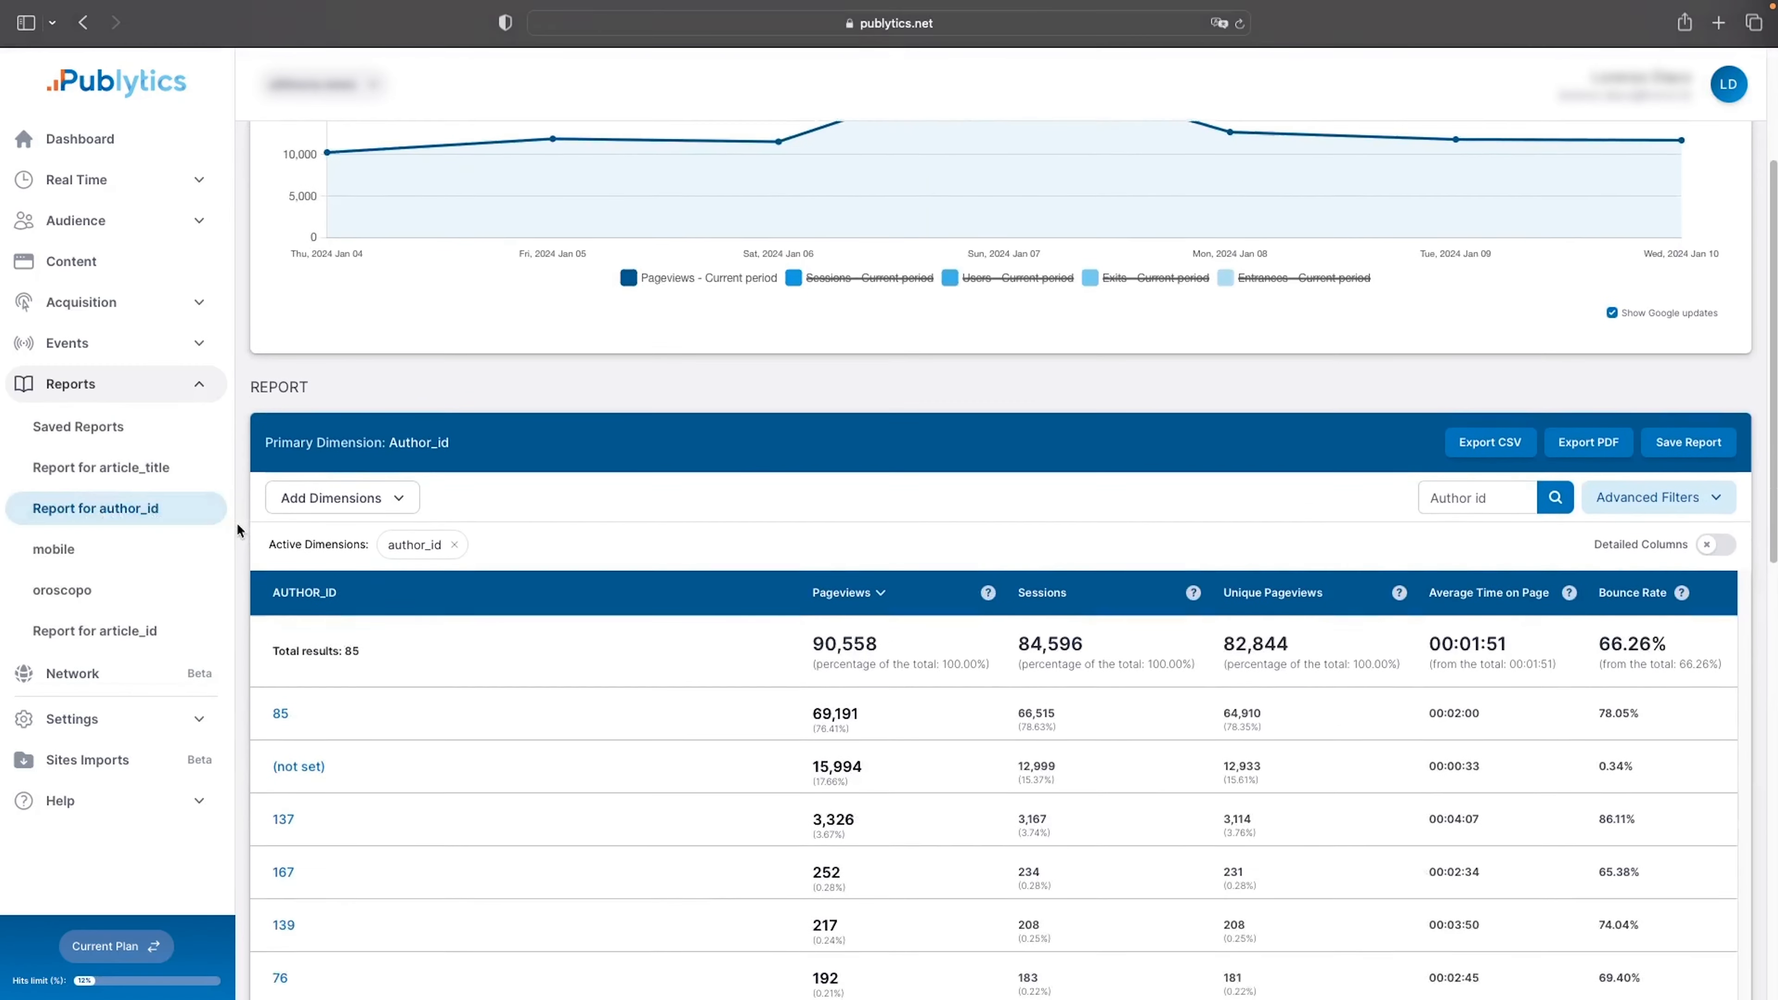
{"action": "left_click", "coordinate": [75, 590]}
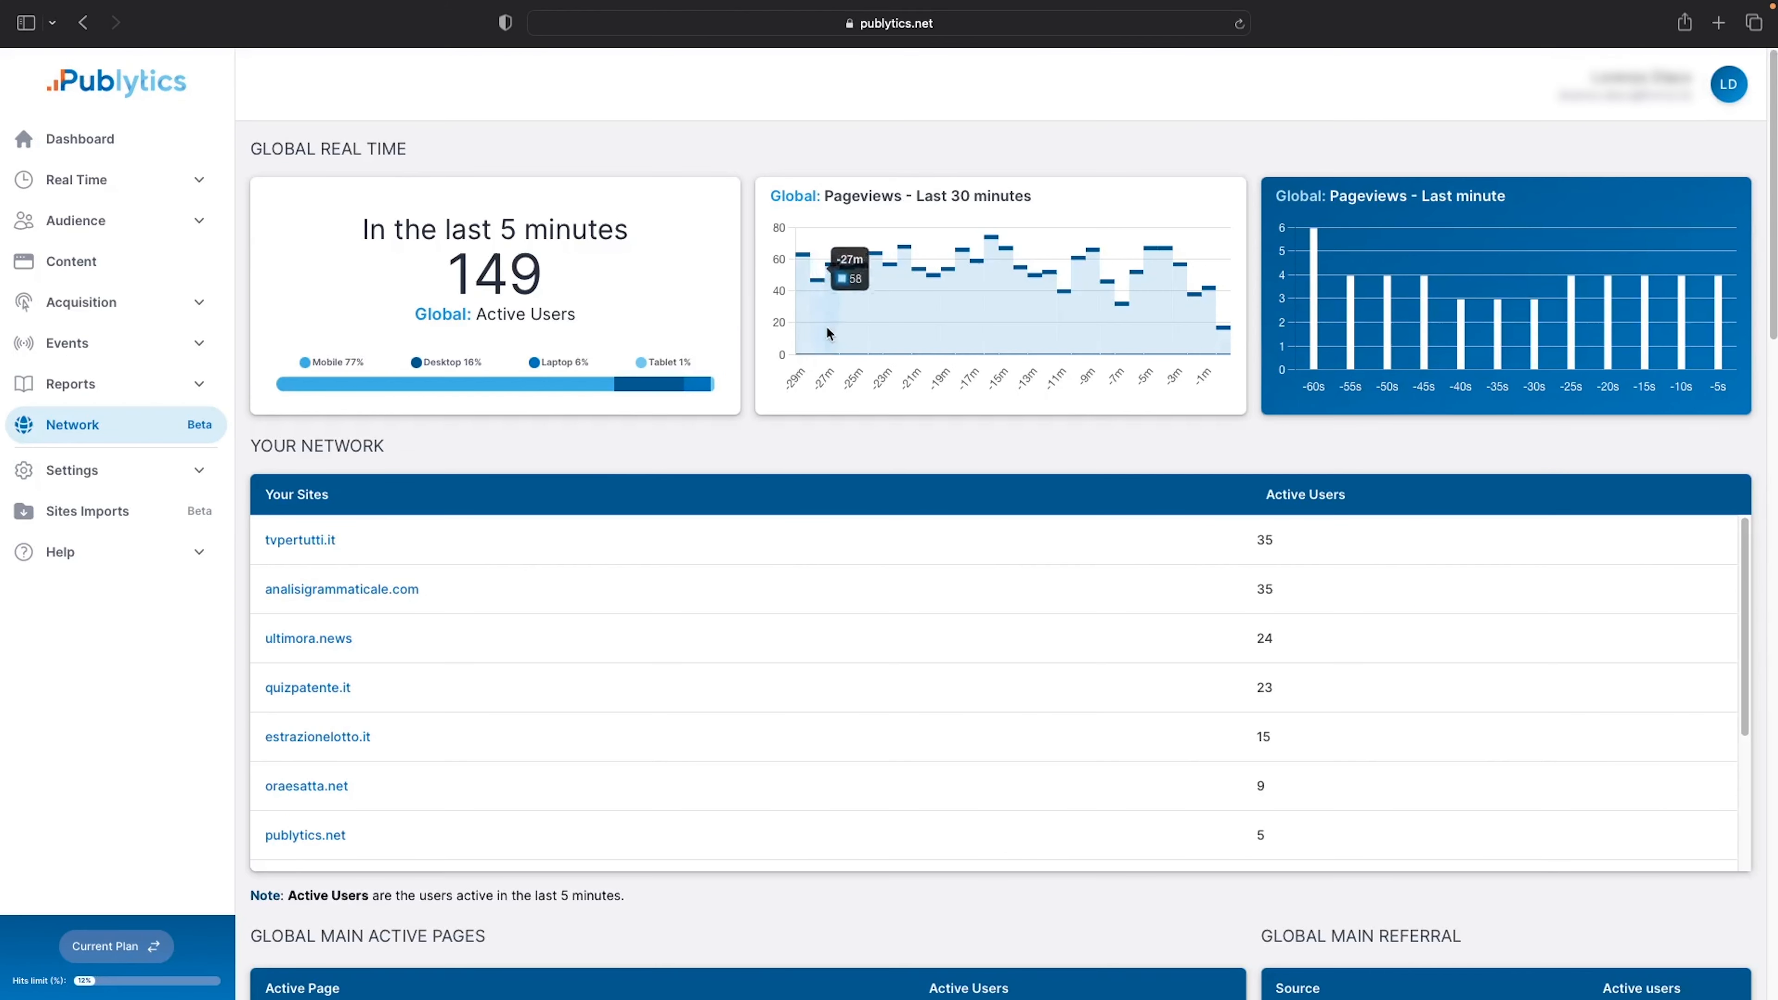
{"action": "mouse_move", "coordinate": [1047, 409]}
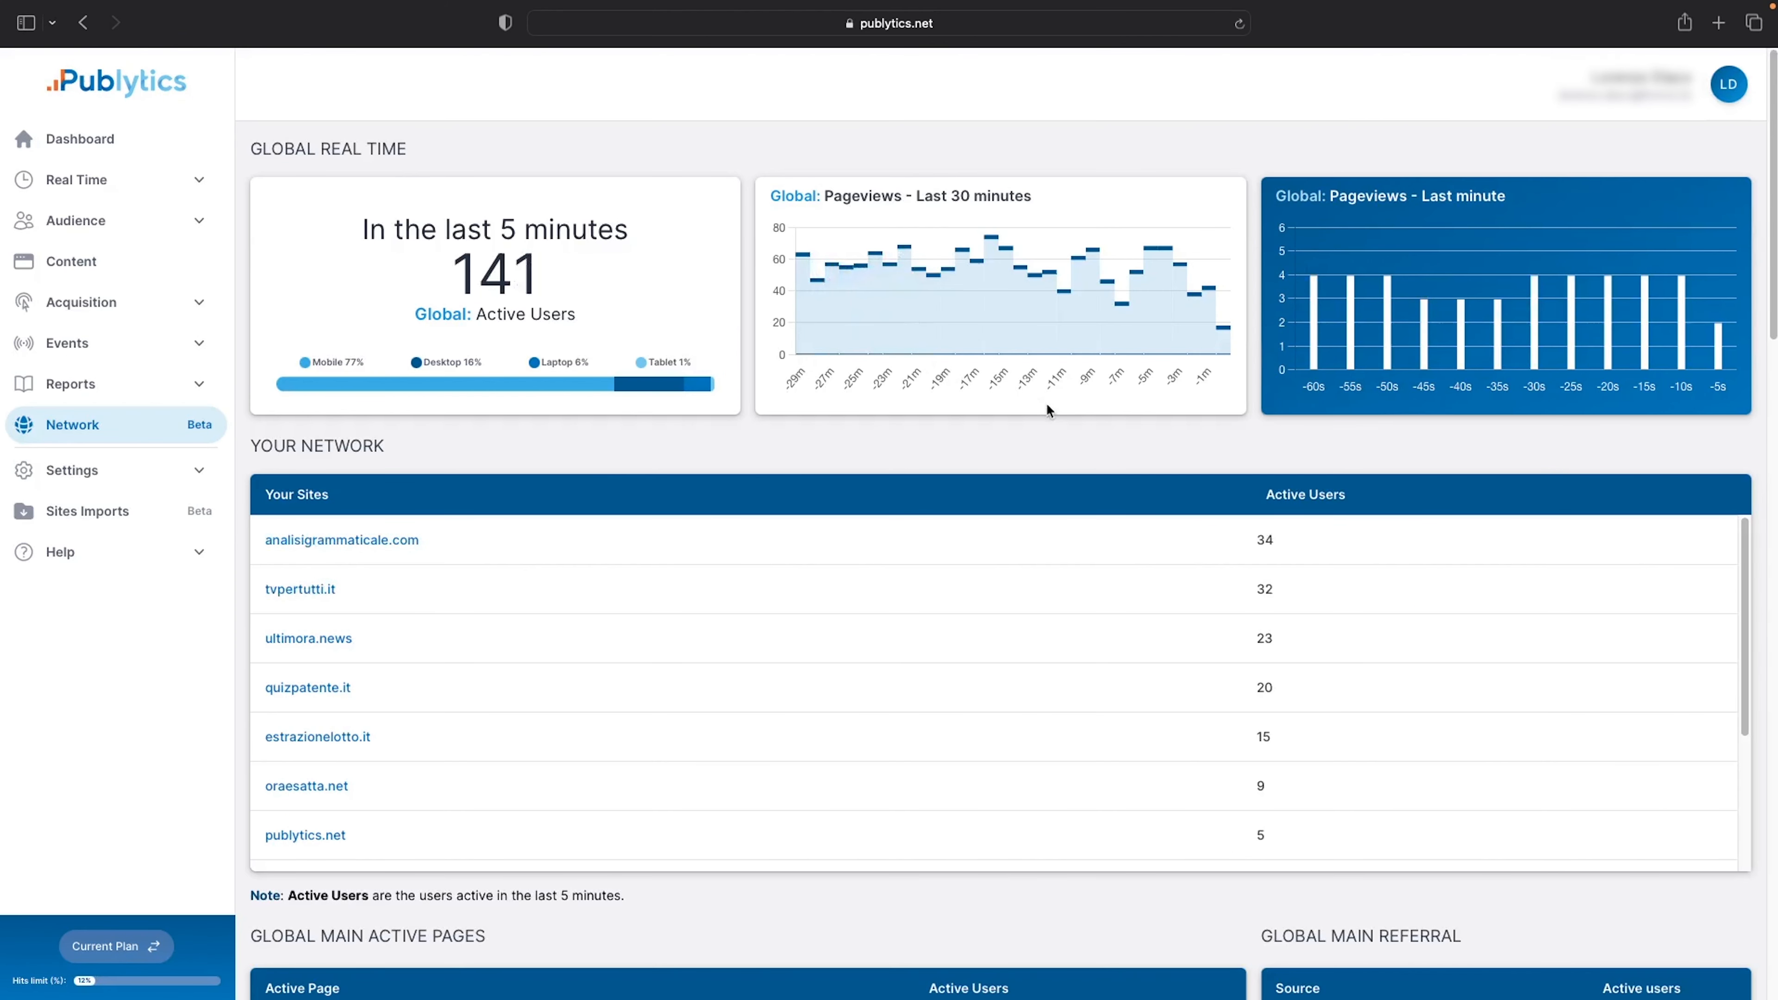
{"action": "scroll", "scroll_direction": "down", "scroll_amount": 3}
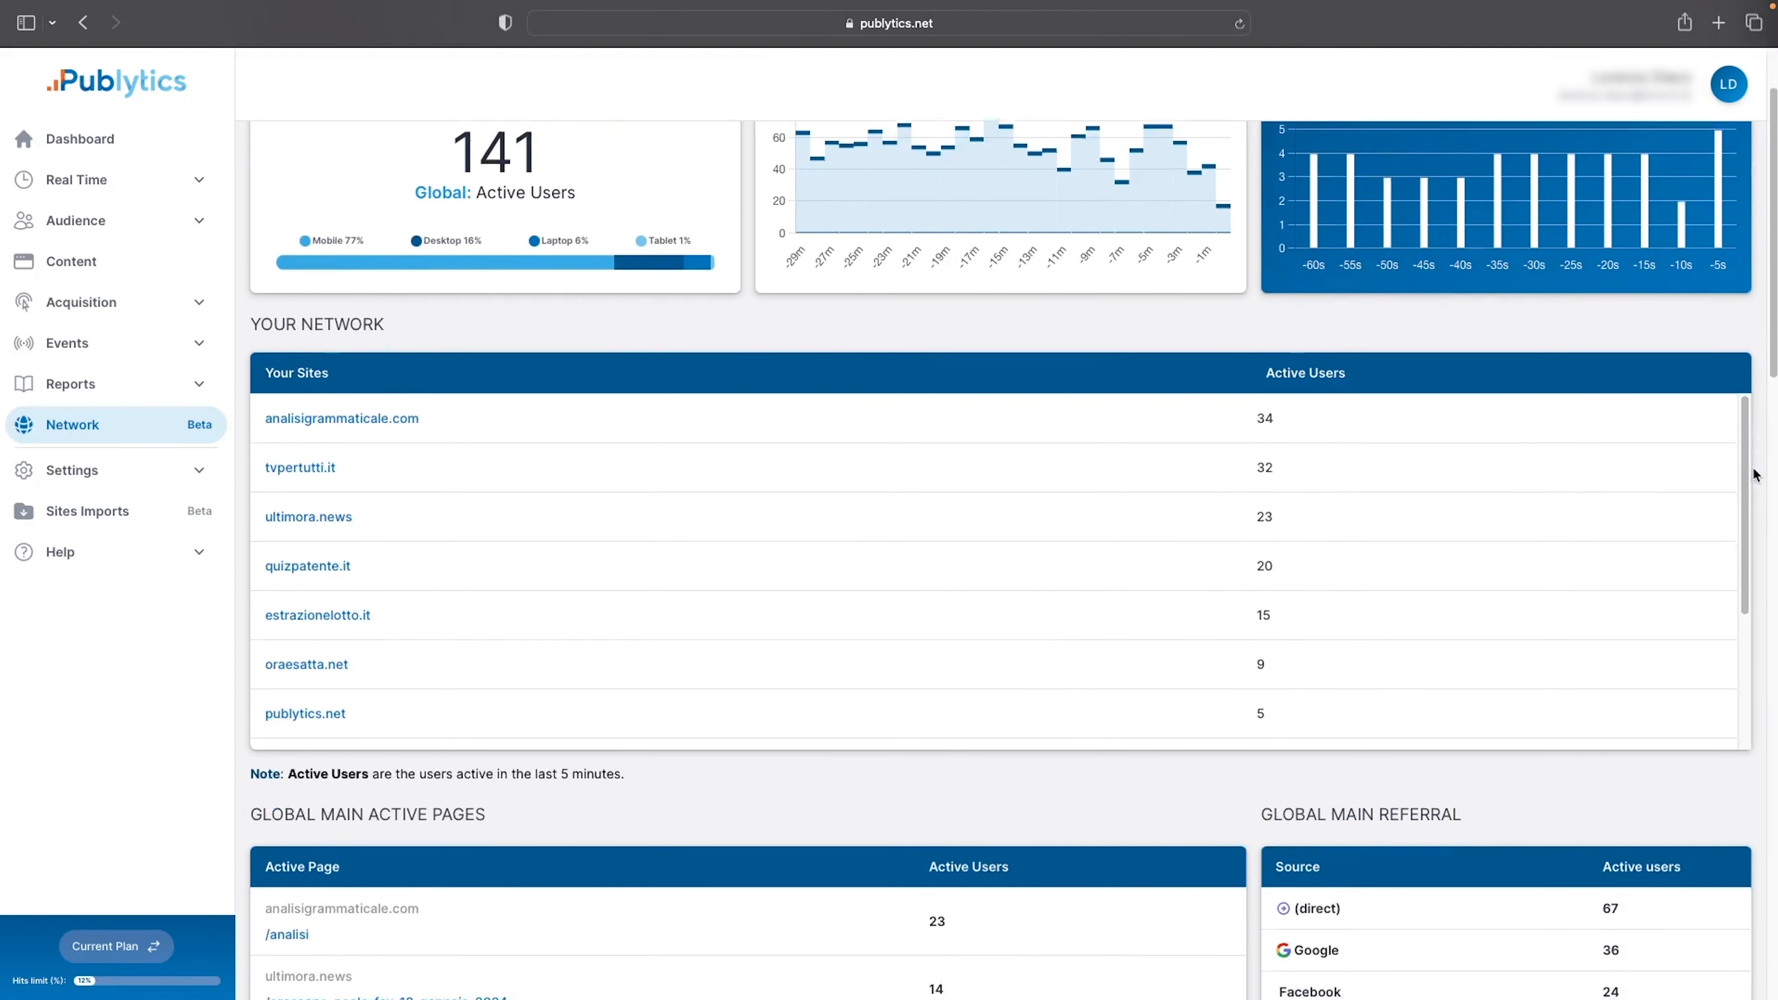
{"action": "scroll", "scroll_direction": "down", "scroll_amount": 3}
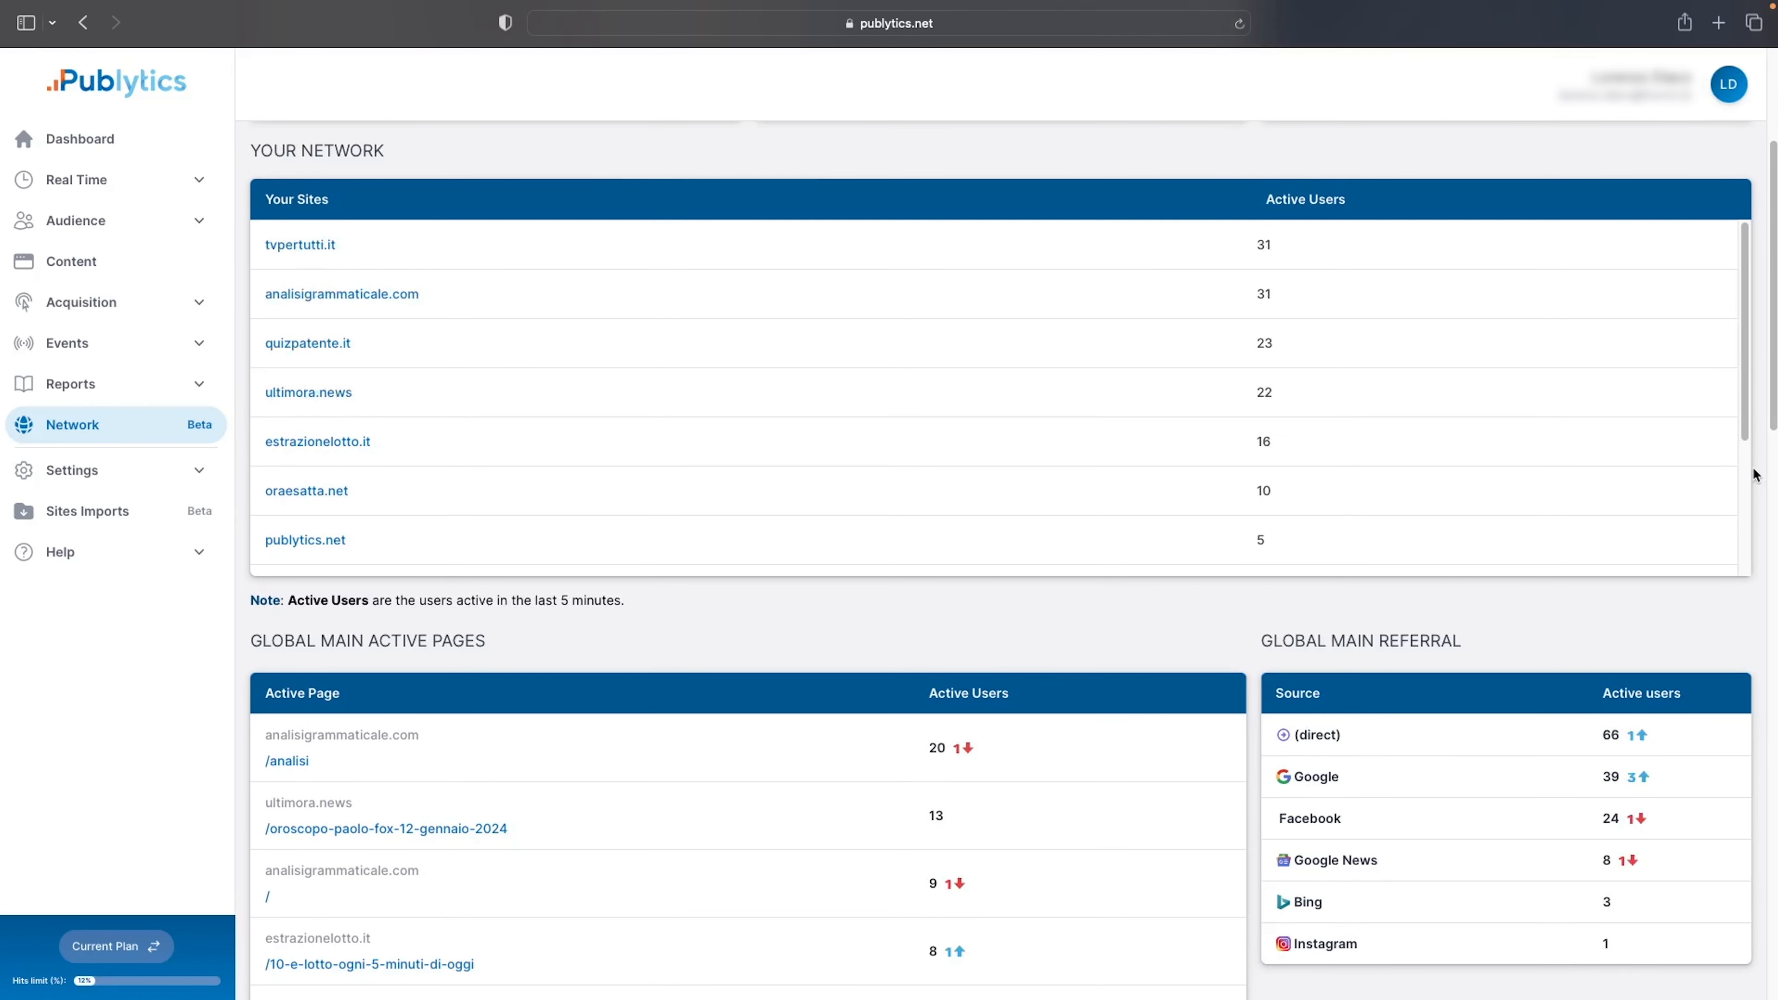
{"action": "scroll", "scroll_direction": "down", "scroll_amount": 3}
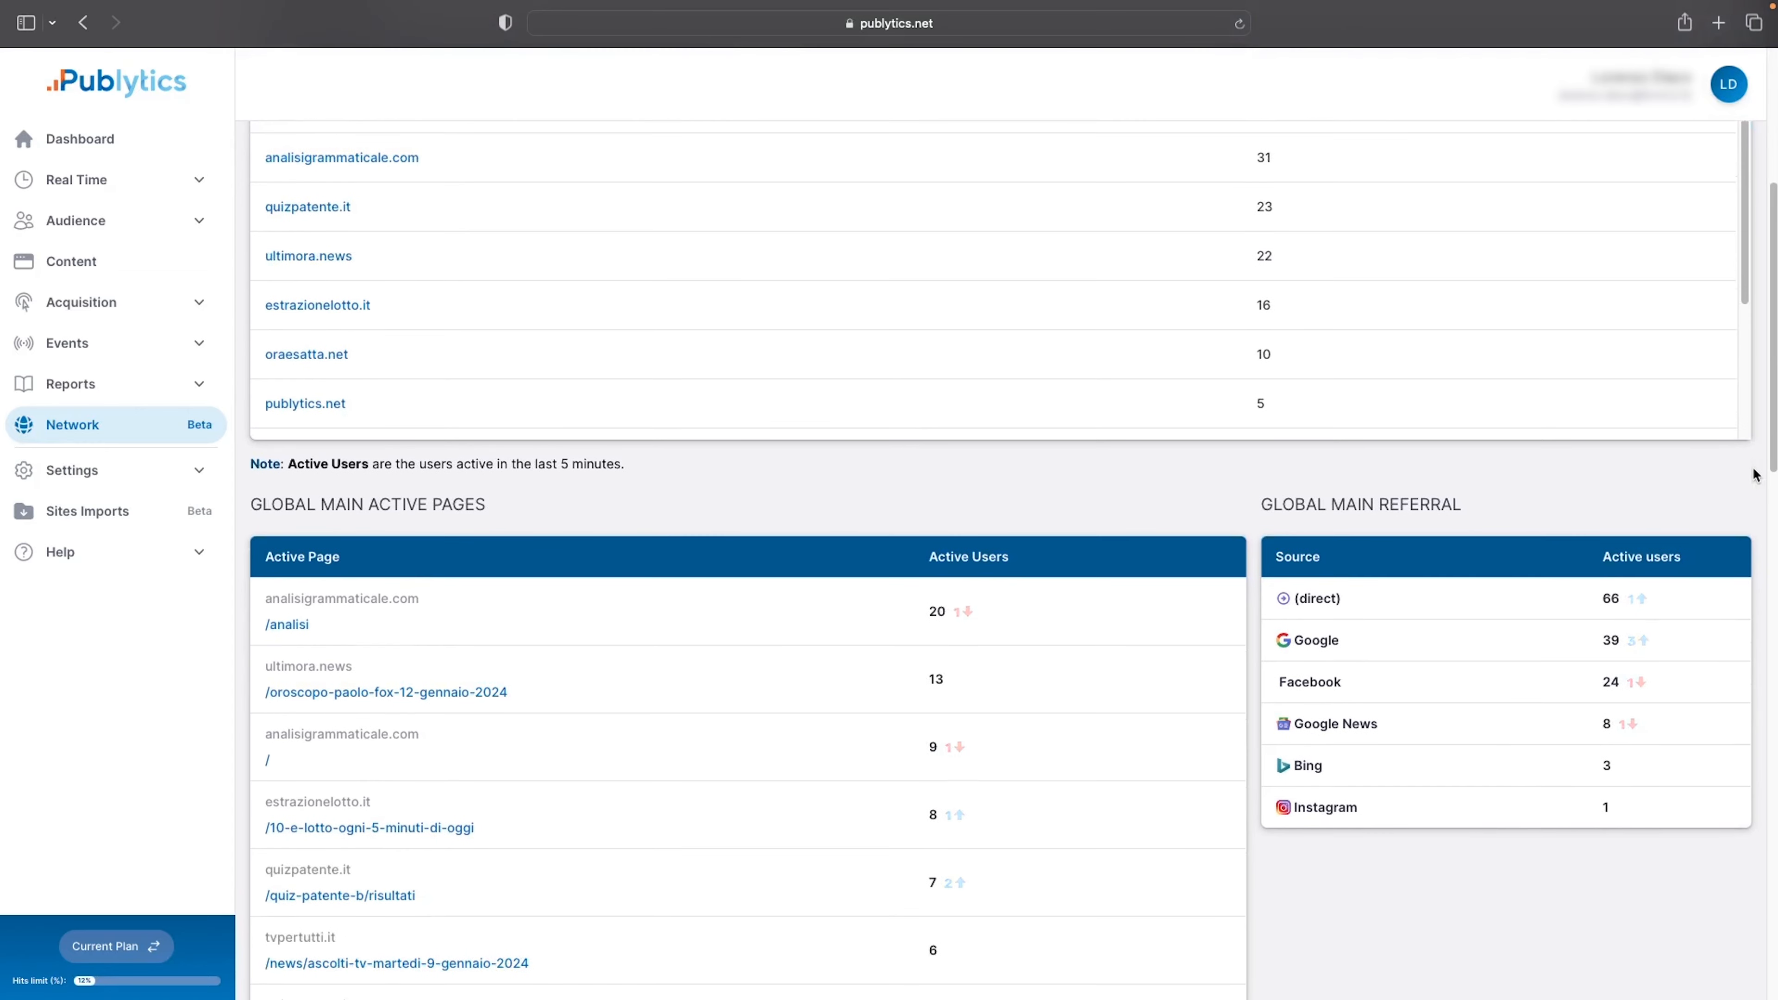
{"action": "scroll", "scroll_direction": "down", "scroll_amount": 3}
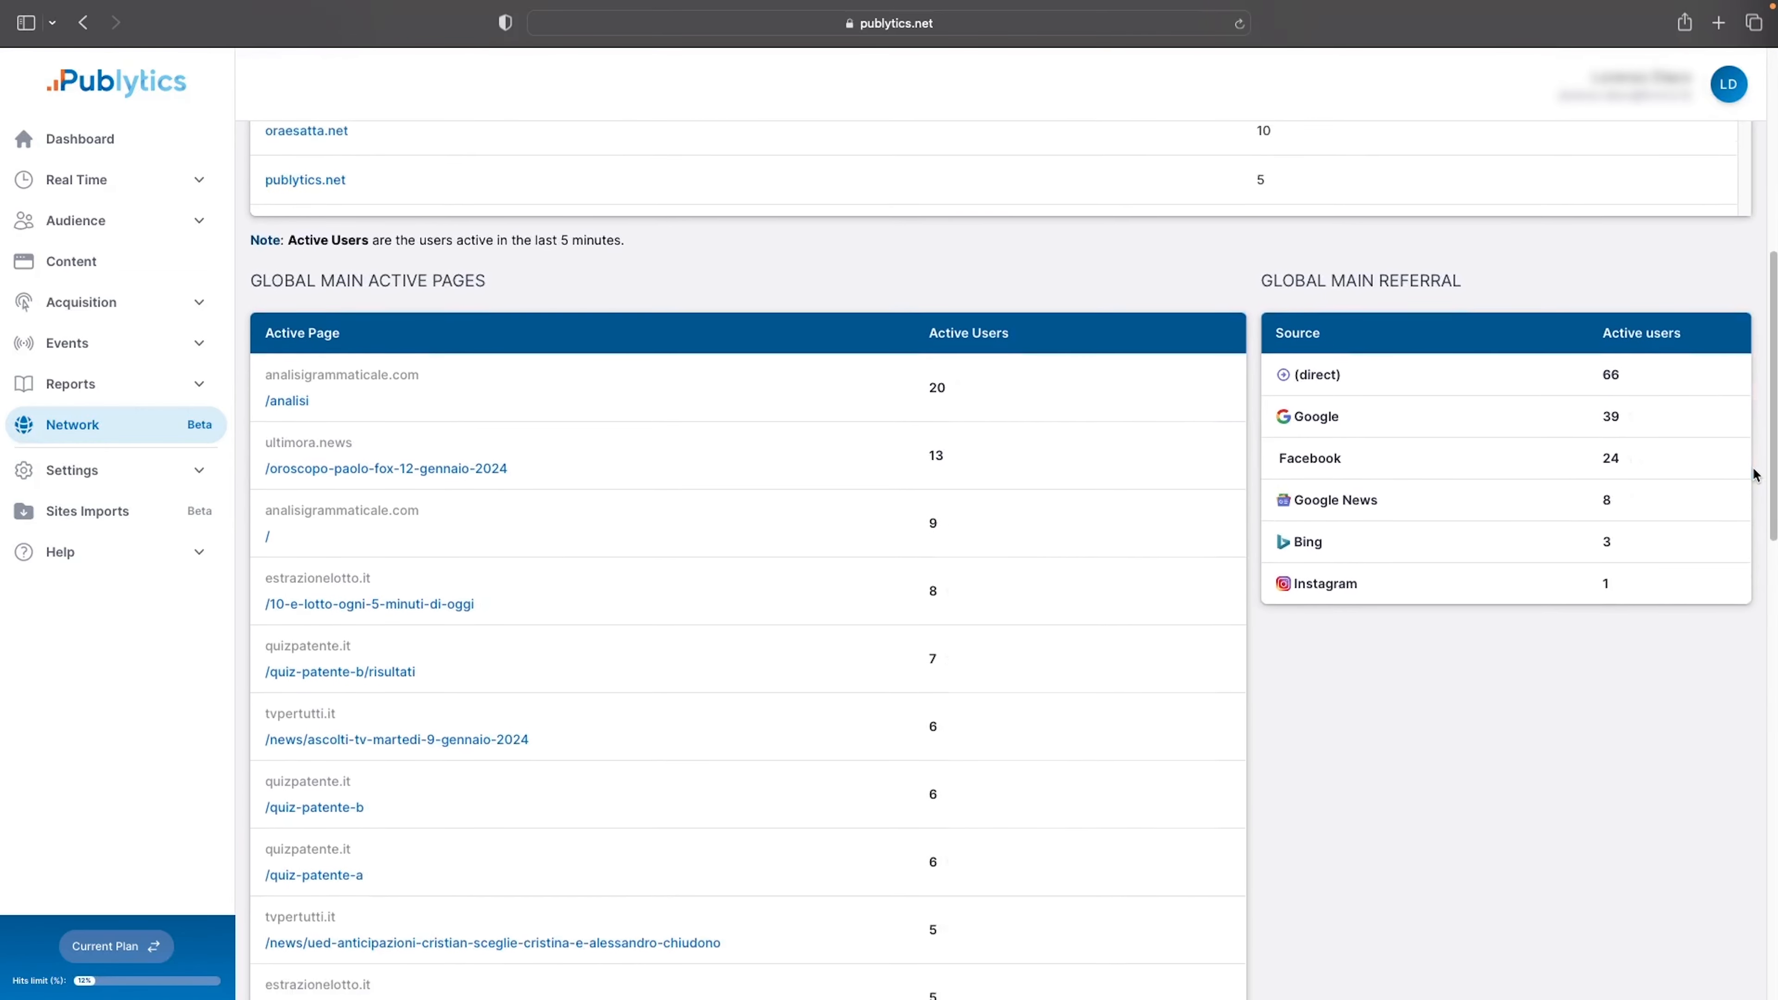
{"action": "scroll", "scroll_direction": "down", "scroll_amount": 3}
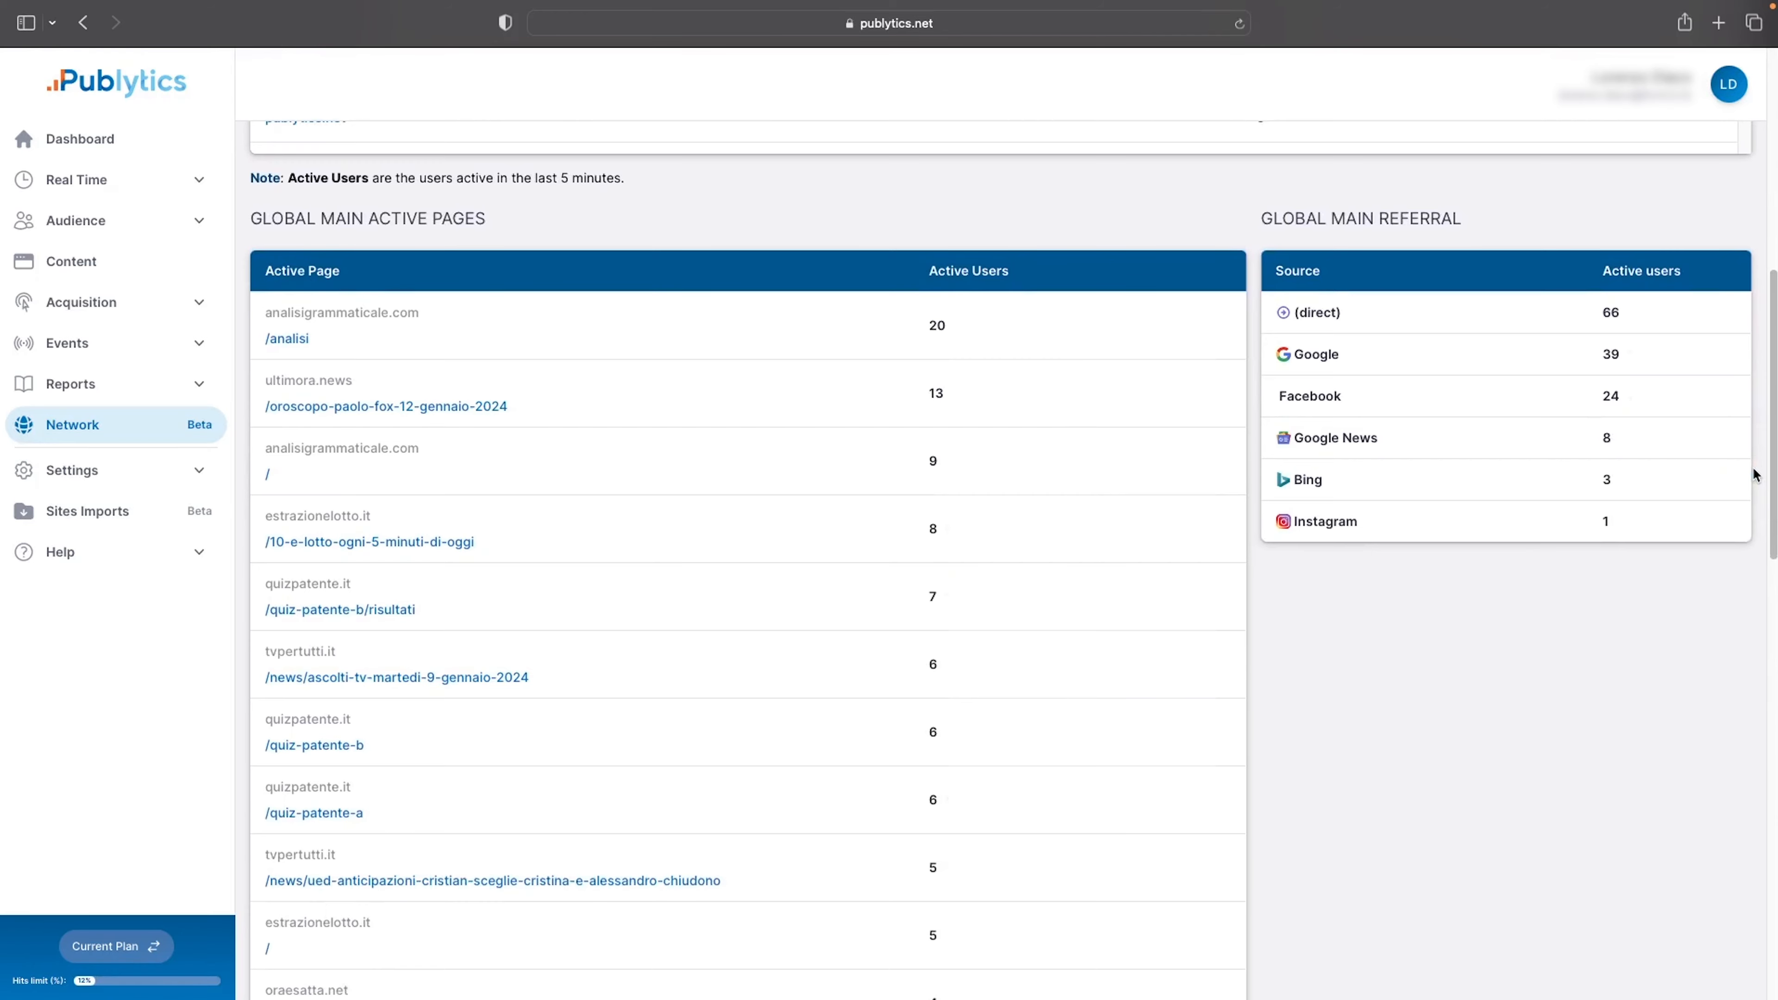
{"action": "scroll", "scroll_direction": "down", "scroll_amount": 3}
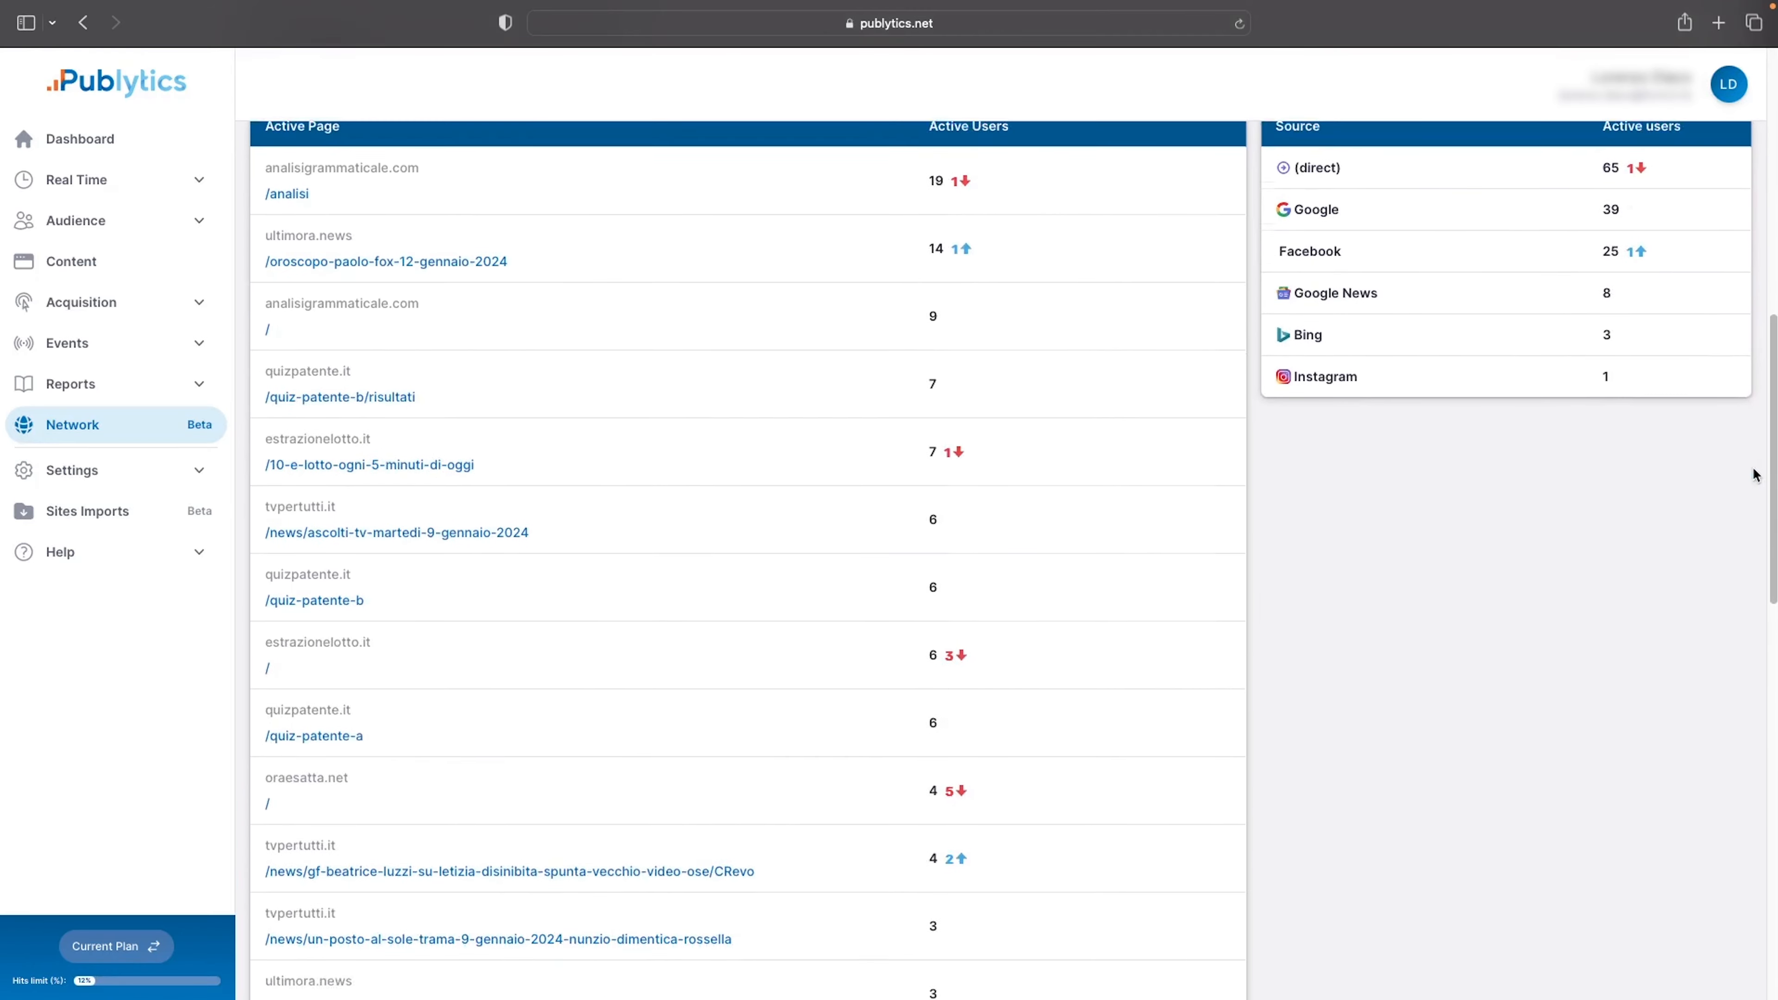